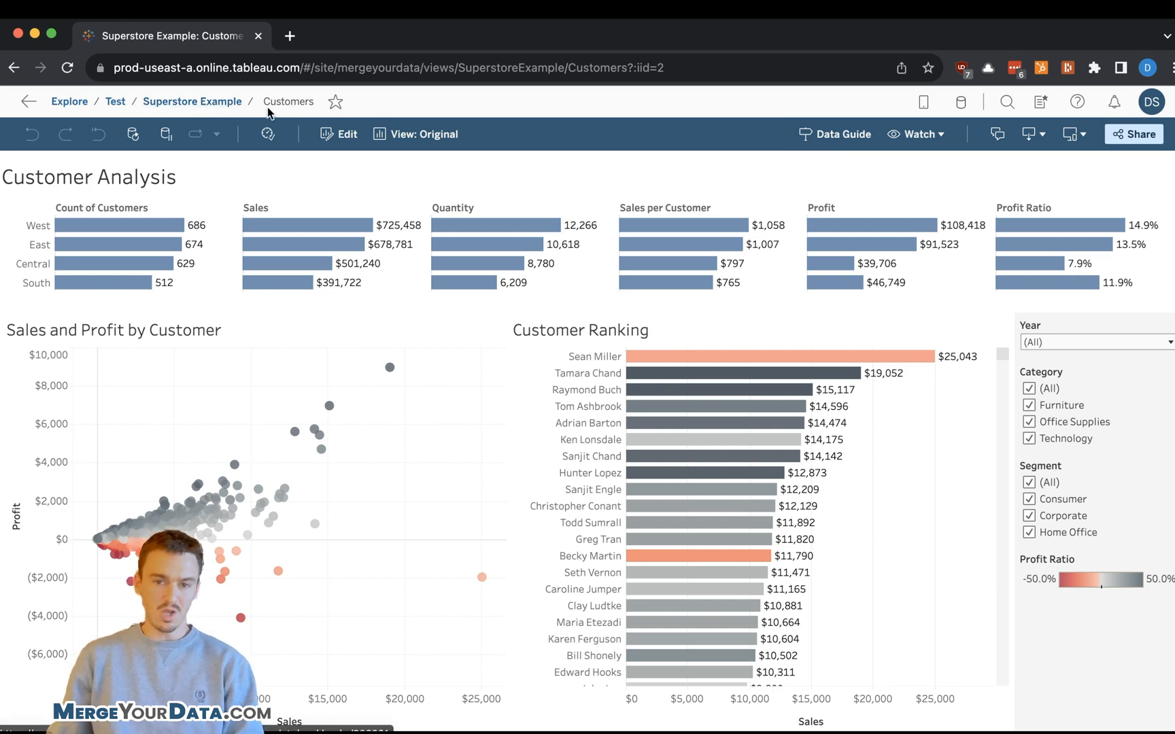
pyautogui.moveTo(835, 134)
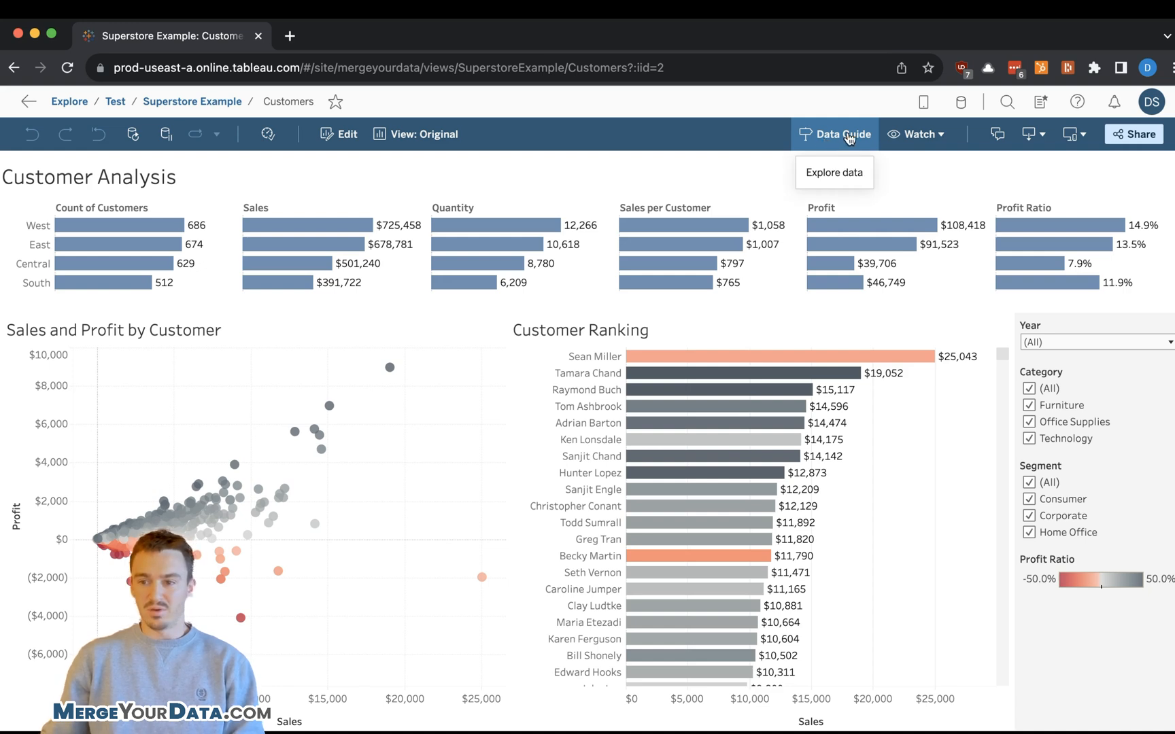
# Open the Data Guide to list the Customer Ranking chart's Sample - Superstore fields and outlier status.
pyautogui.click(835, 134)
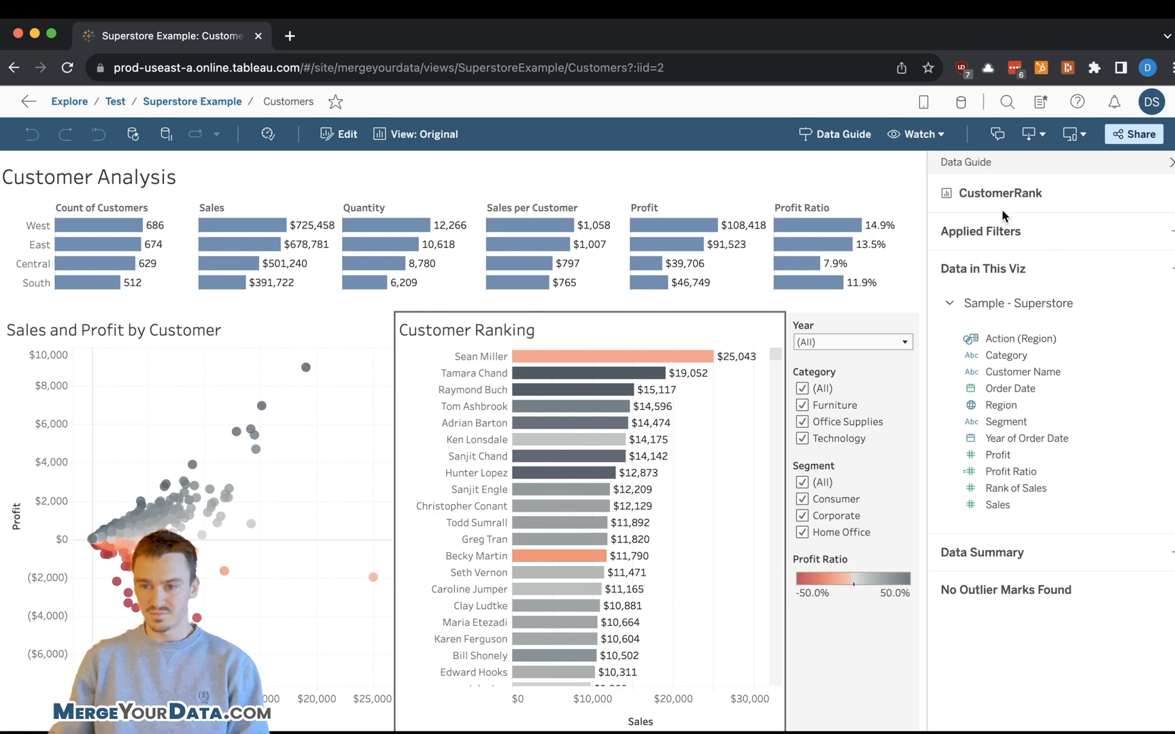
pyautogui.moveTo(1161, 542)
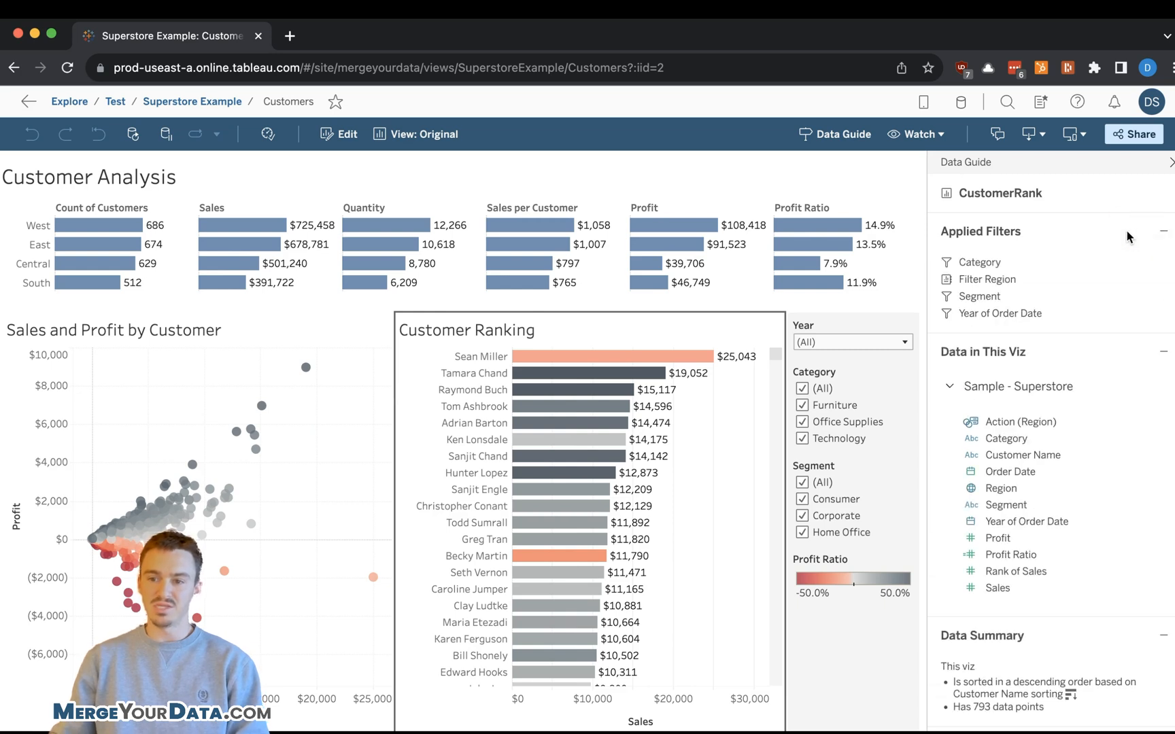
pyautogui.moveTo(570, 330)
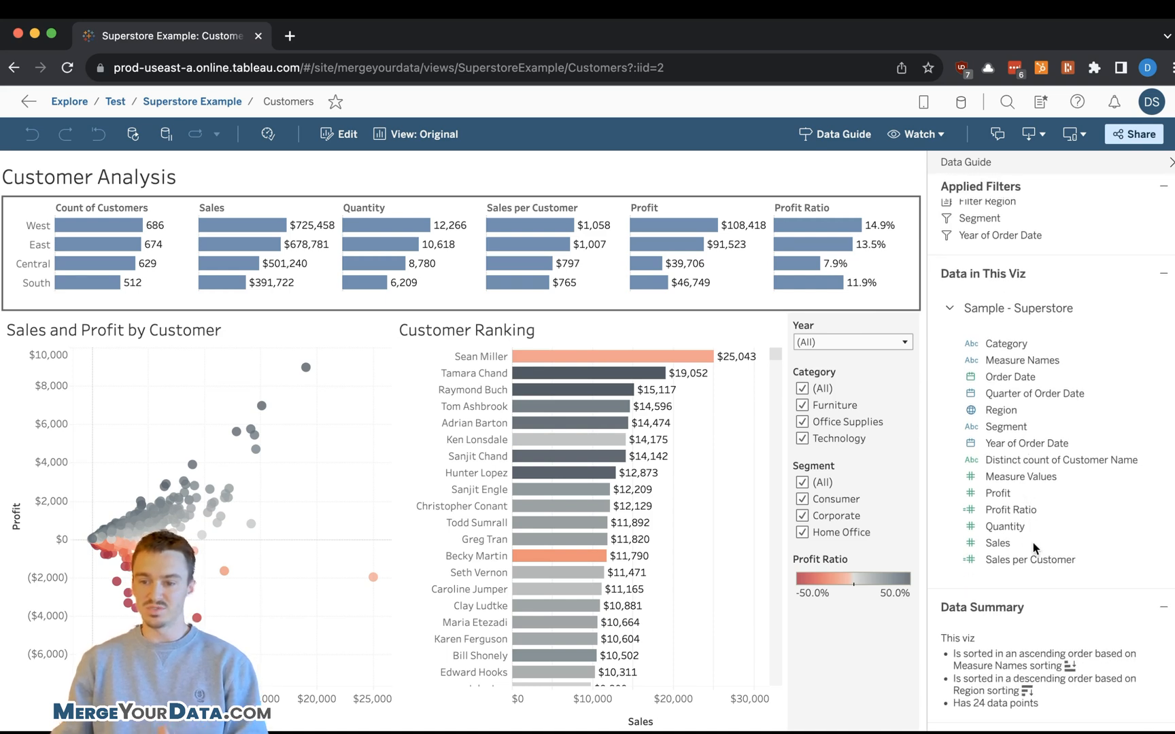
# Scroll the Data Guide to the regional summary's Detected Outliers (5) section.
pyautogui.scroll(-3)
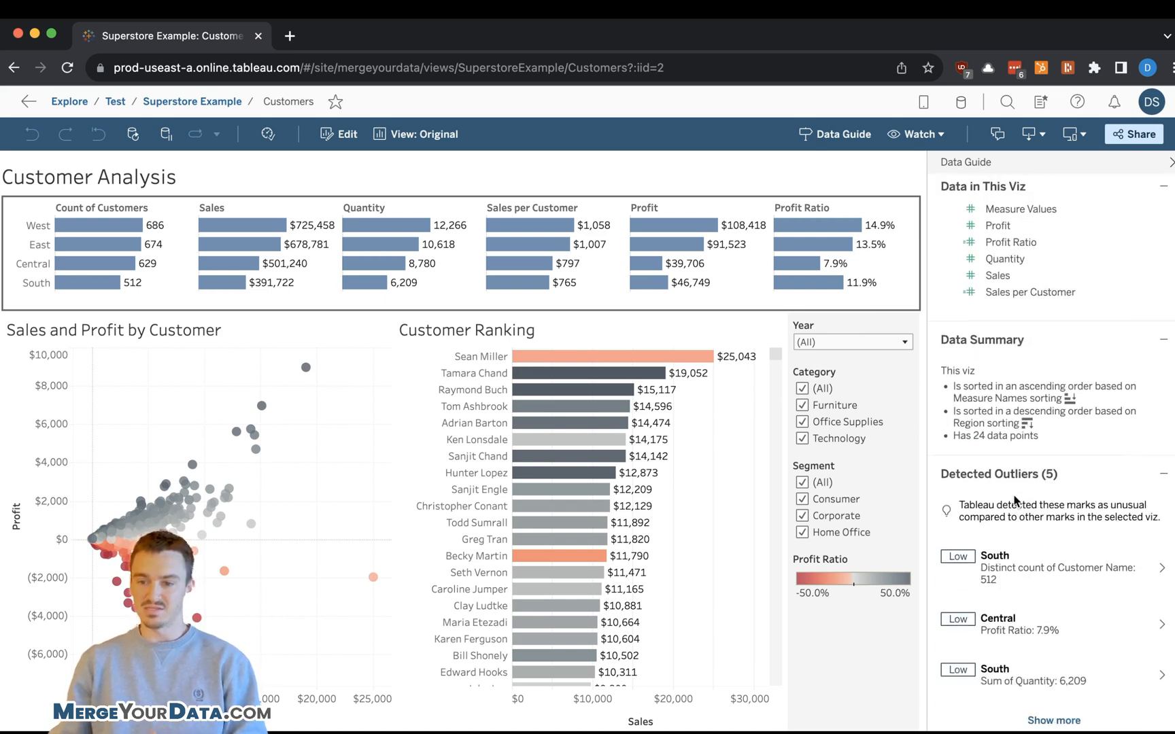
pyautogui.moveTo(1007, 382)
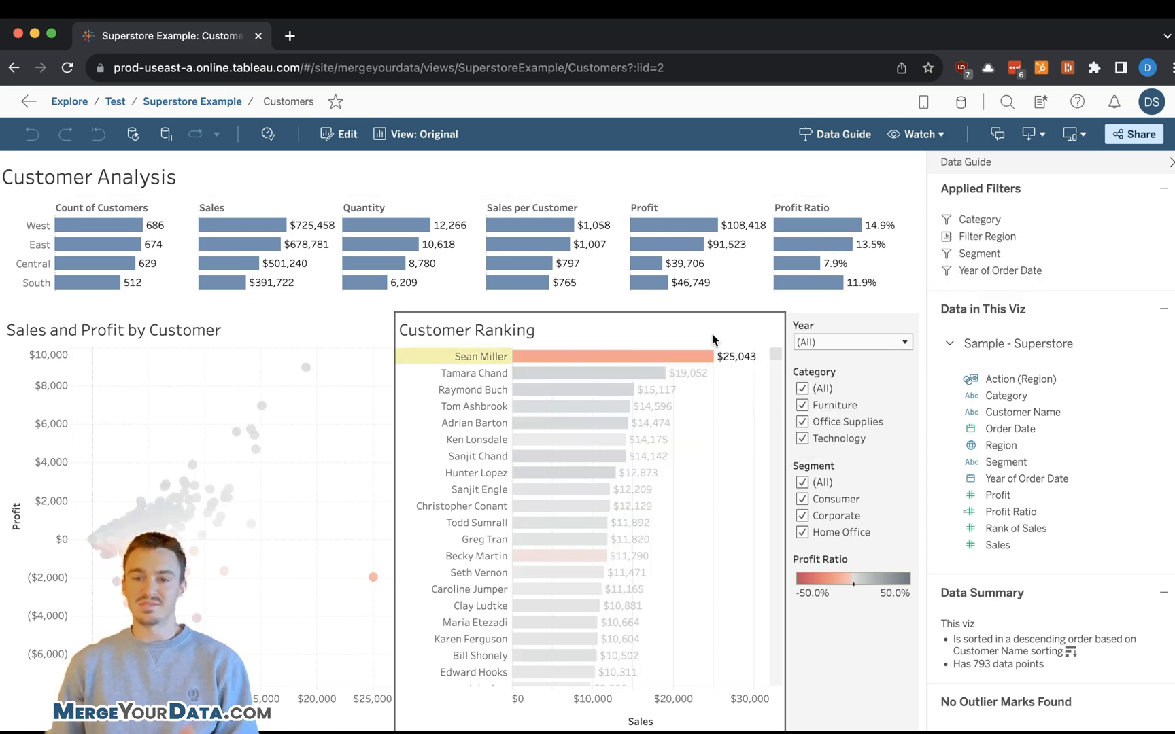
pyautogui.moveTo(701, 356)
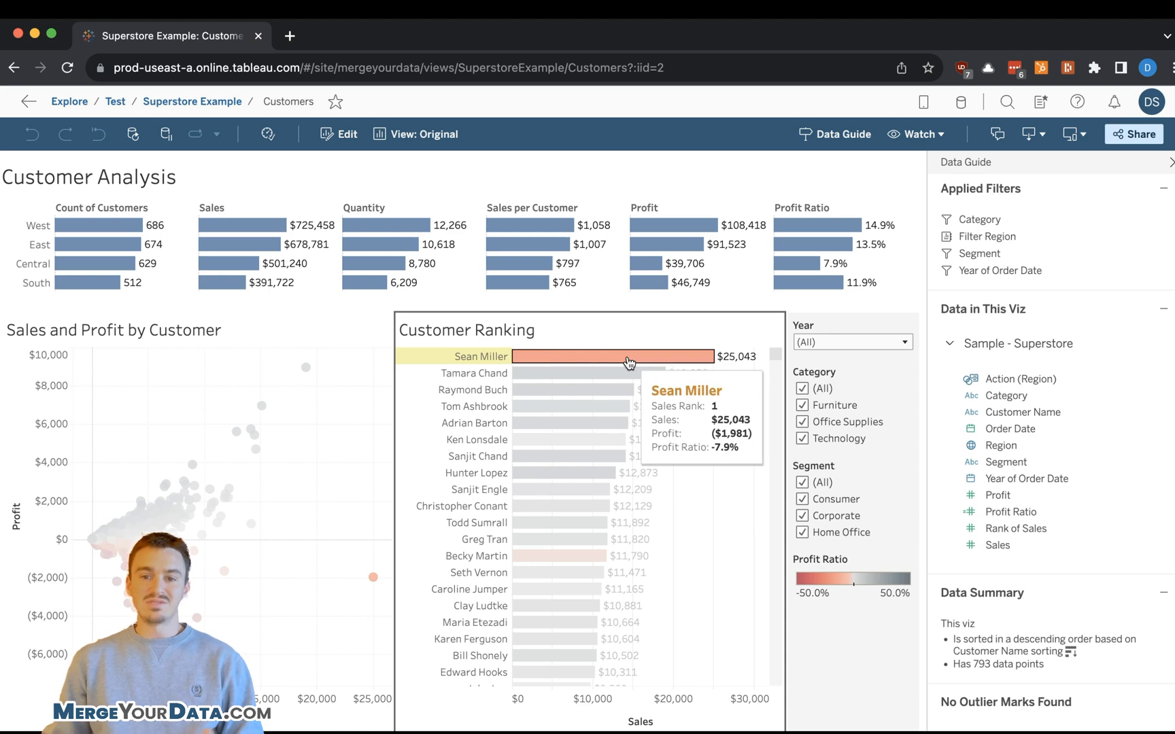
pyautogui.moveTo(647, 331)
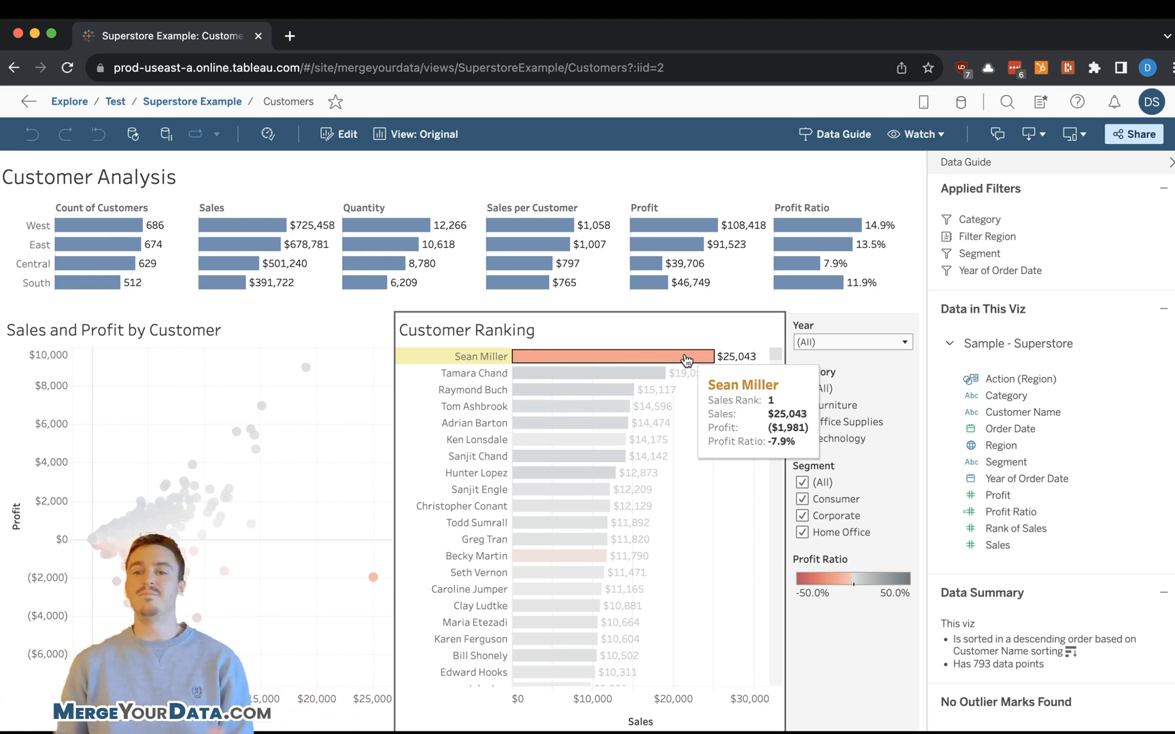
# Select Sean Miller's bar and view his high sales, low profit ratio and low profit explanations.
pyautogui.click(613, 355)
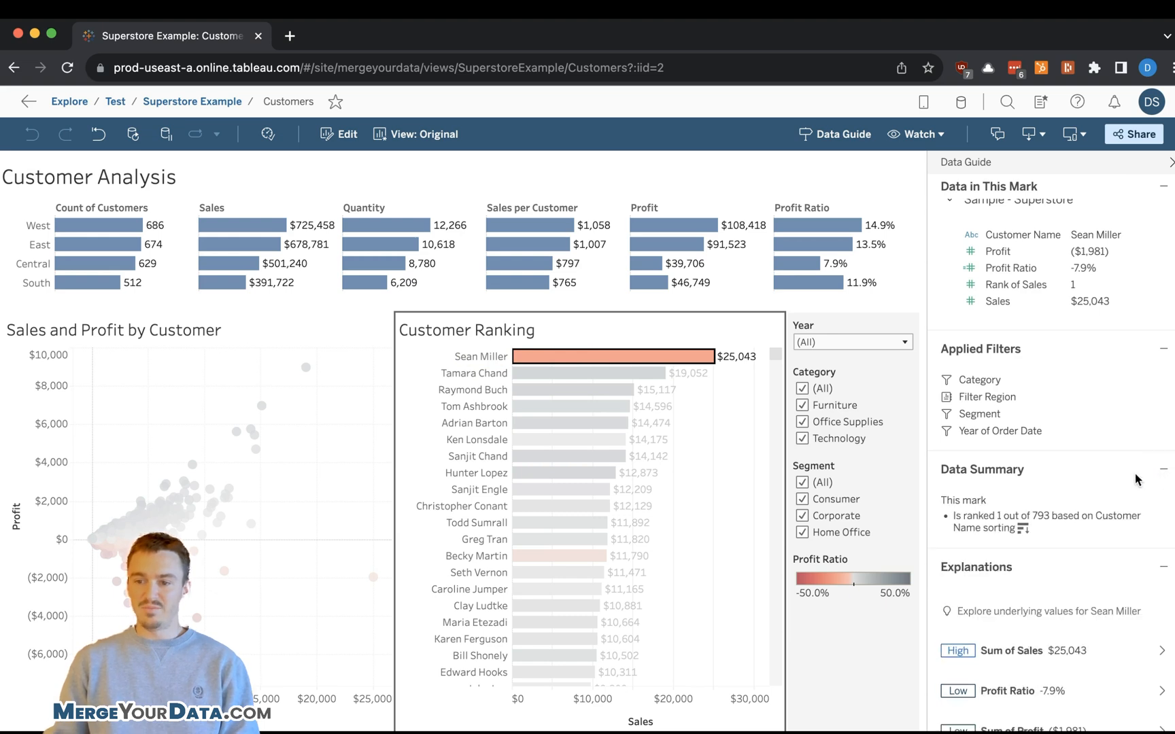
pyautogui.scroll(-3)
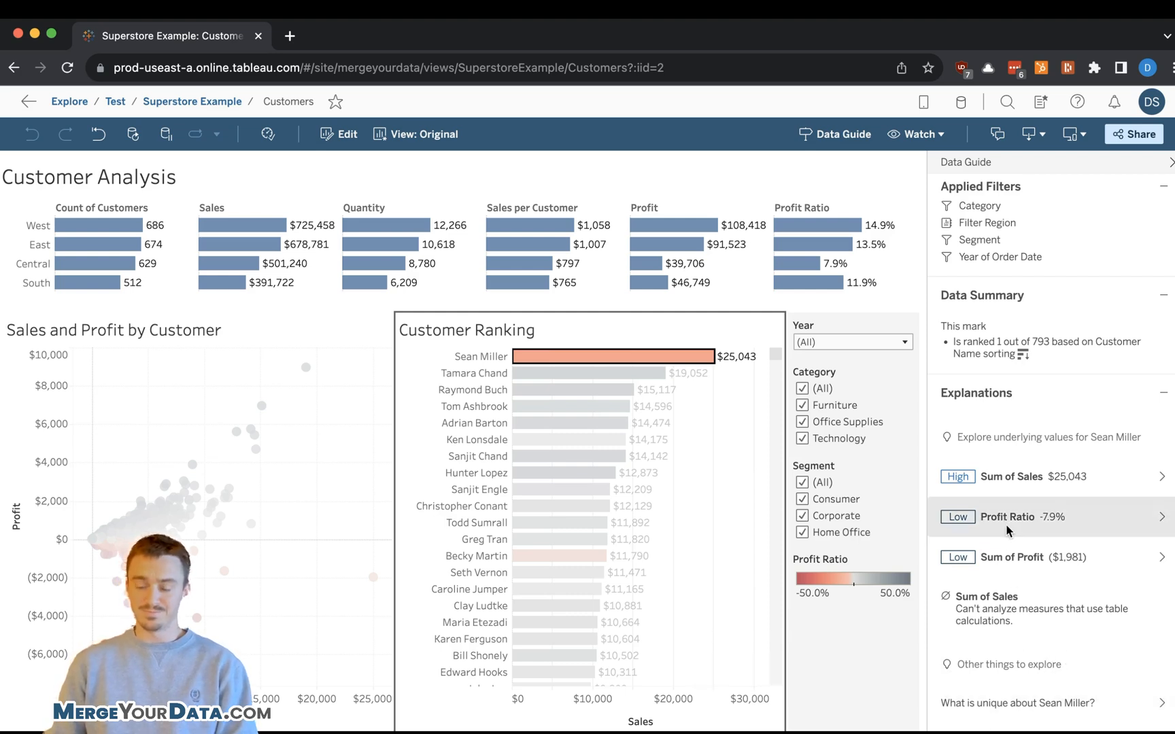
pyautogui.click(1034, 517)
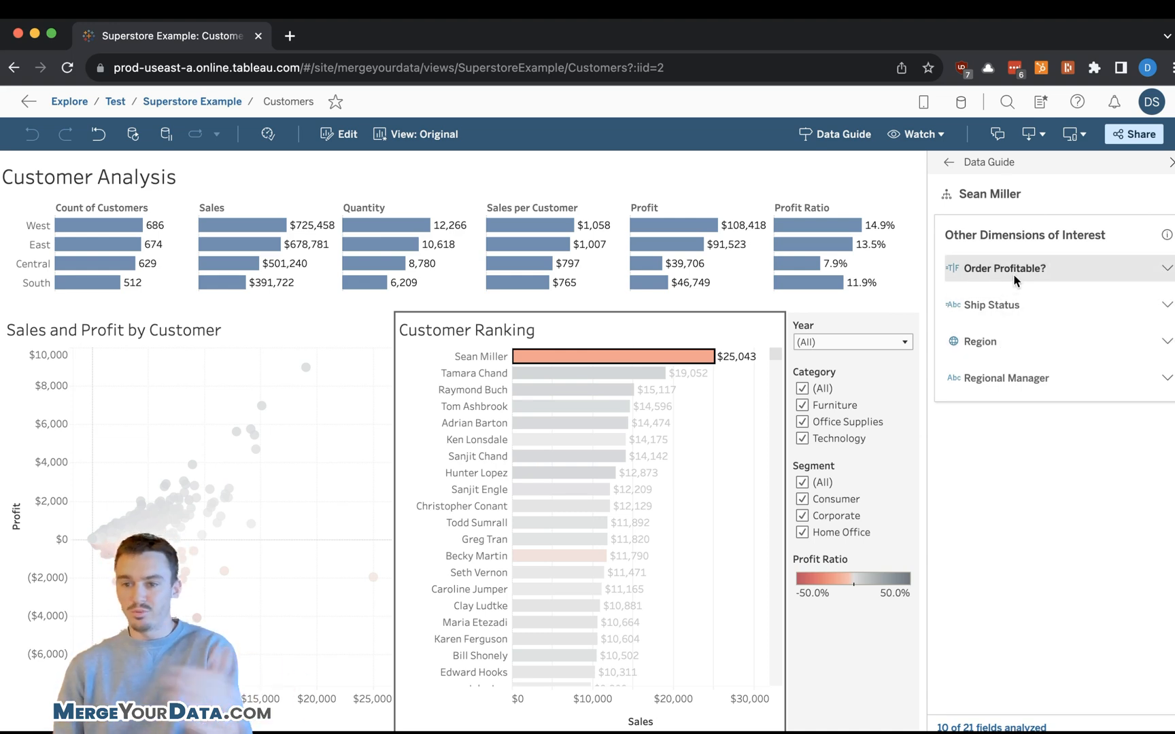
pyautogui.moveTo(1034, 314)
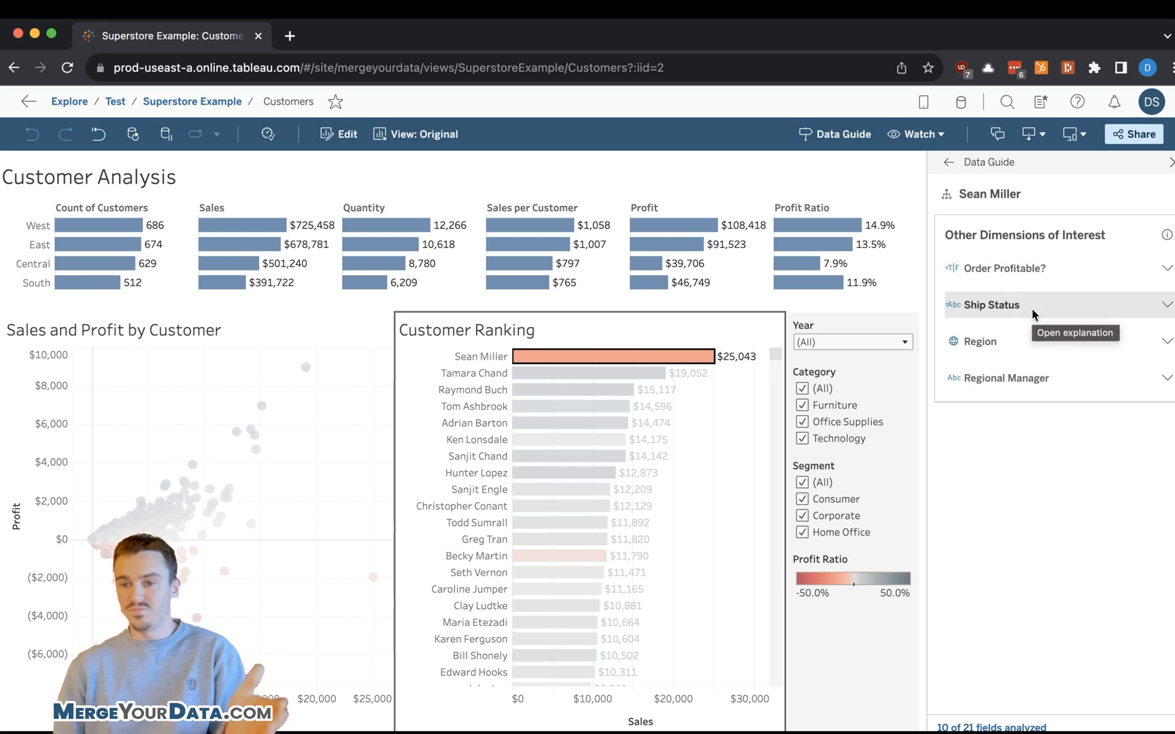
pyautogui.moveTo(1007, 469)
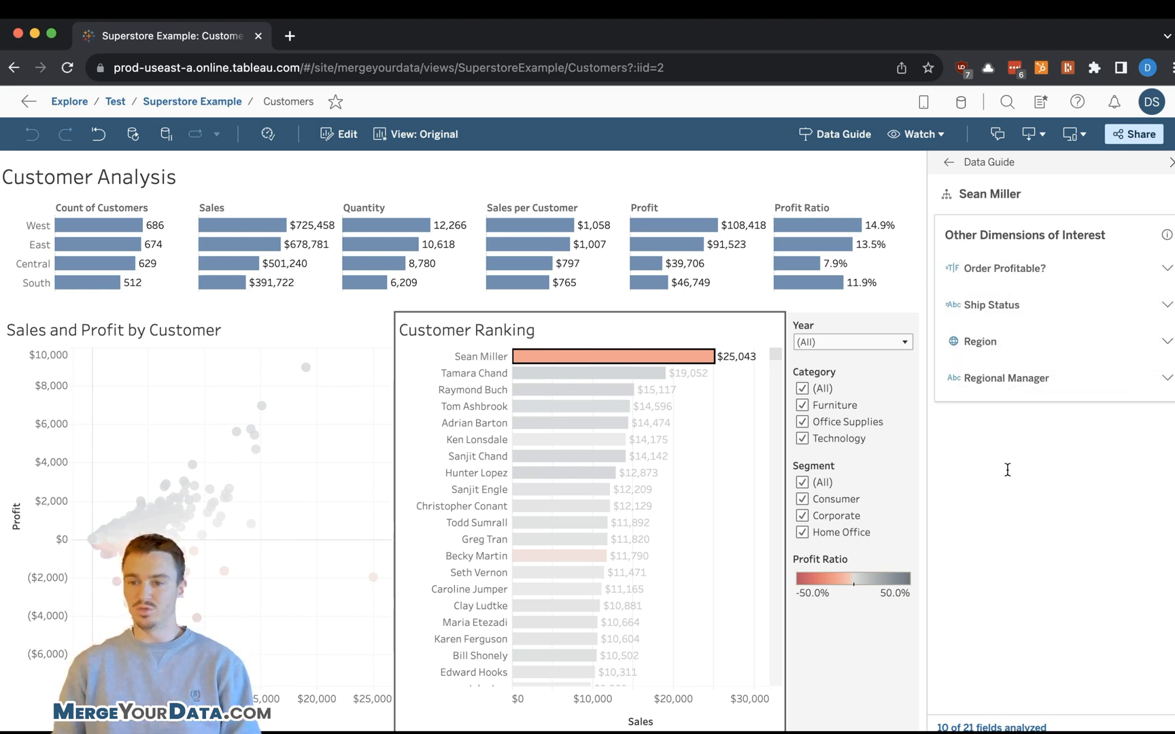
pyautogui.moveTo(989, 269)
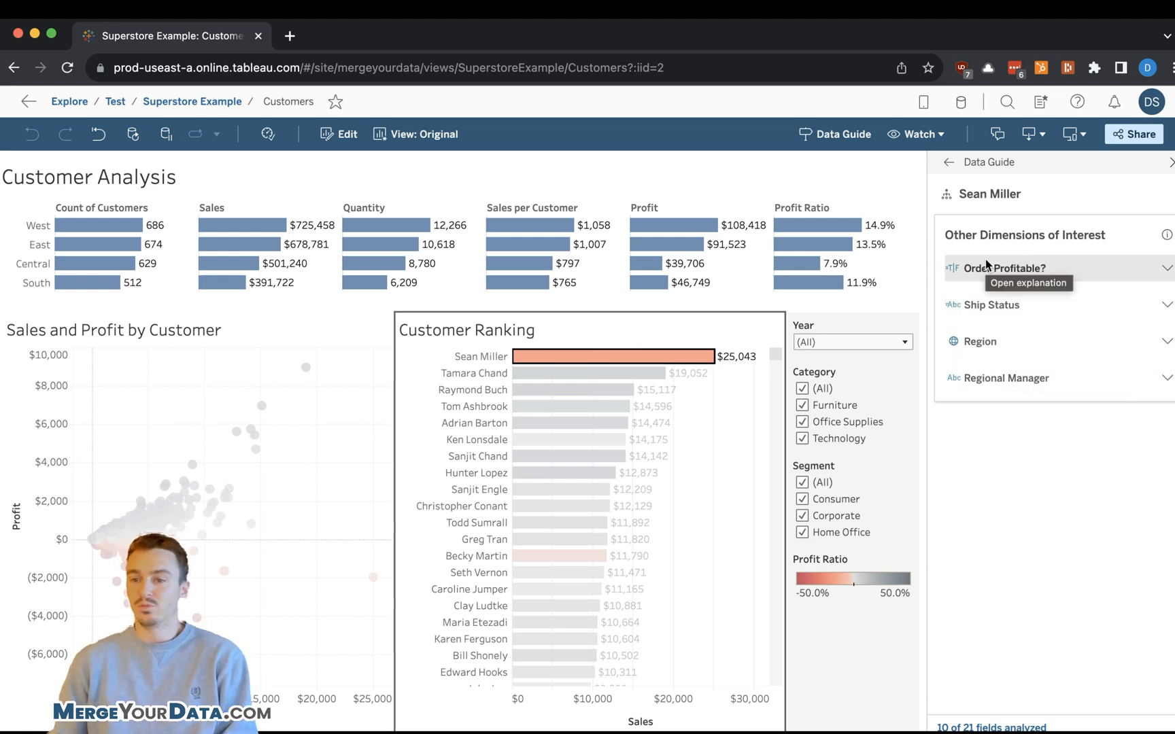
# Expand Order Profitable? to chart Sean Miller's mostly unprofitable records against all marks.
pyautogui.click(1005, 269)
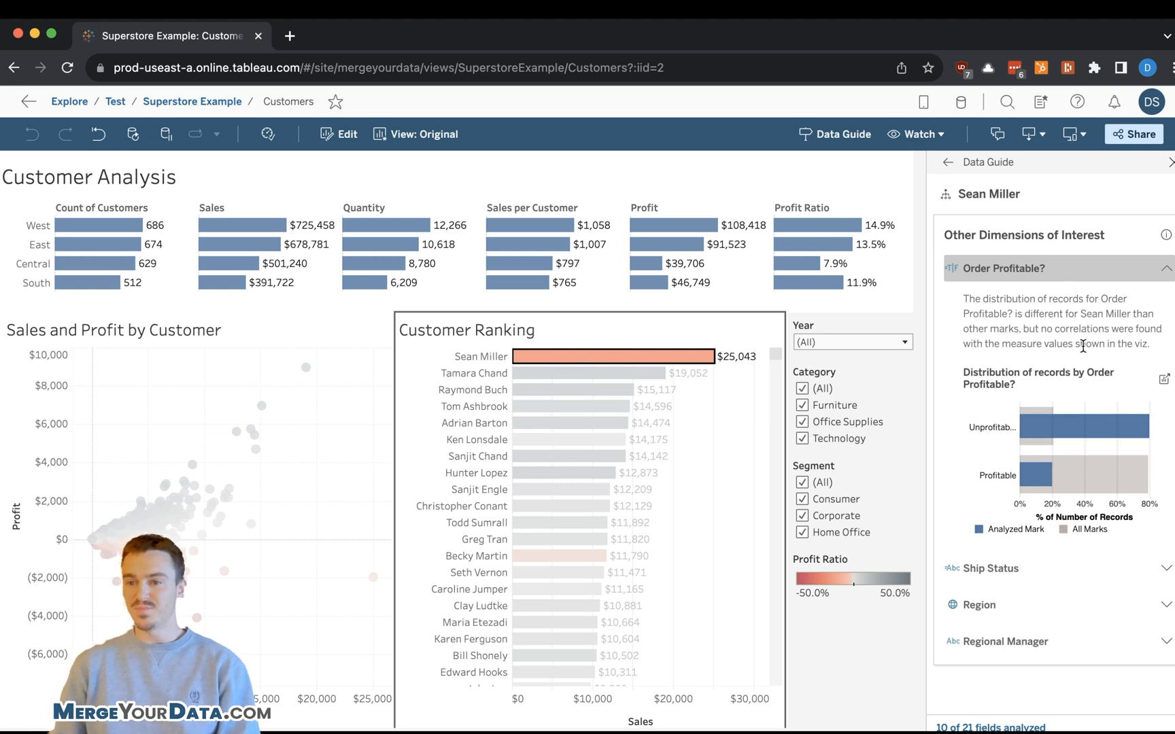
pyautogui.moveTo(1085, 323)
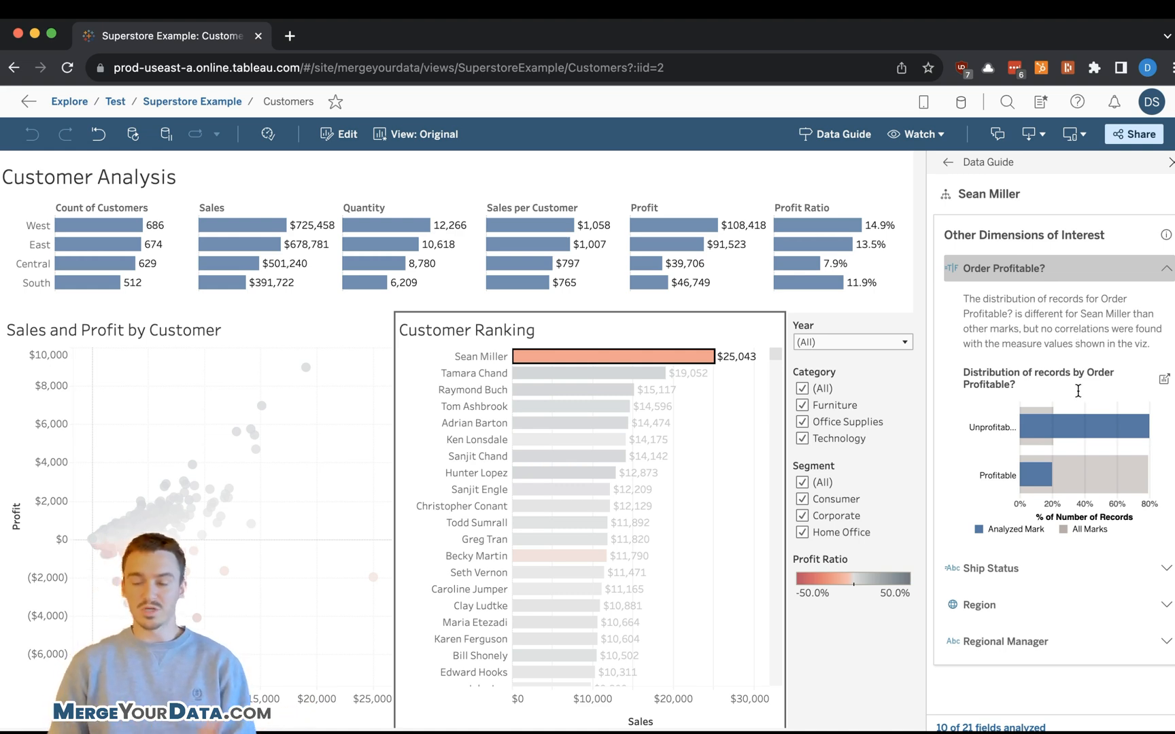
pyautogui.moveTo(924, 316)
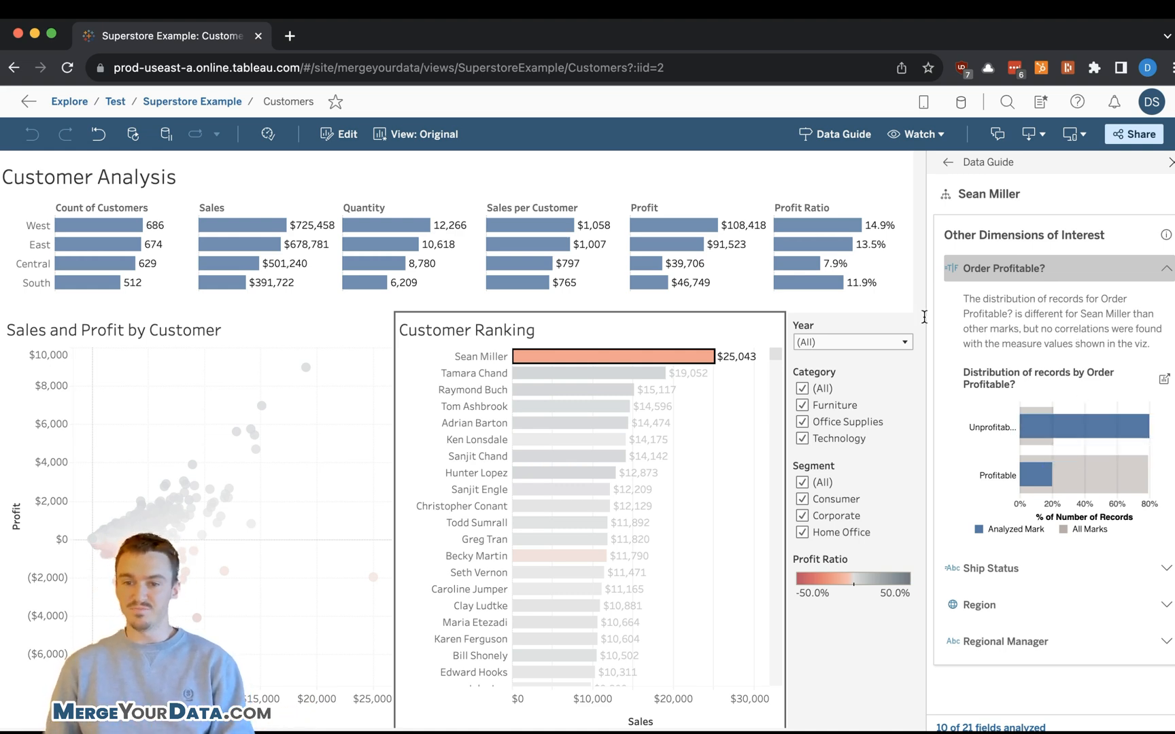
pyautogui.moveTo(1048, 354)
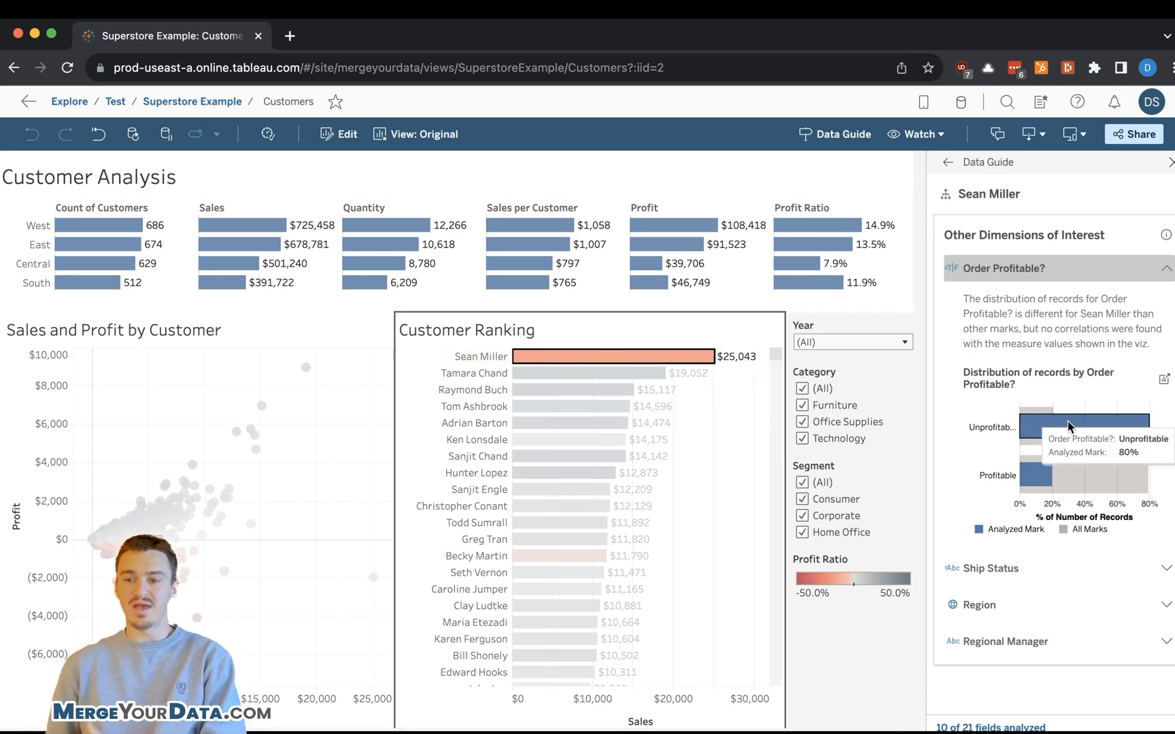
pyautogui.moveTo(1069, 413)
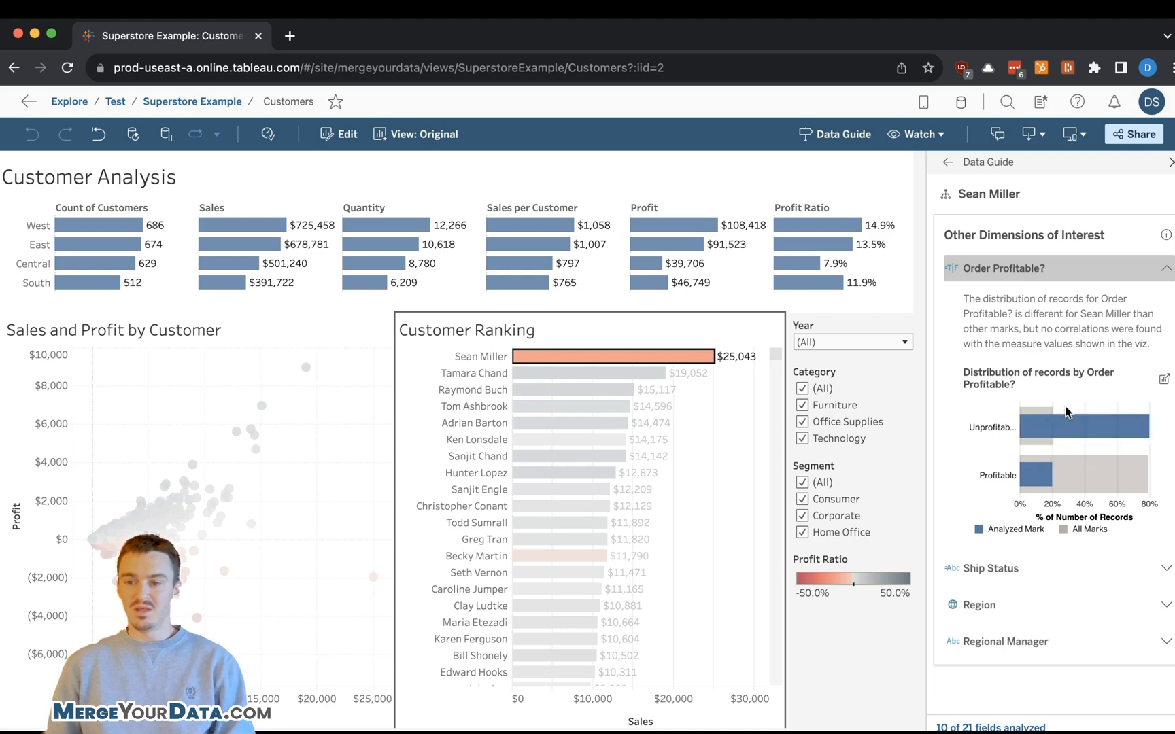
pyautogui.moveTo(1086, 424)
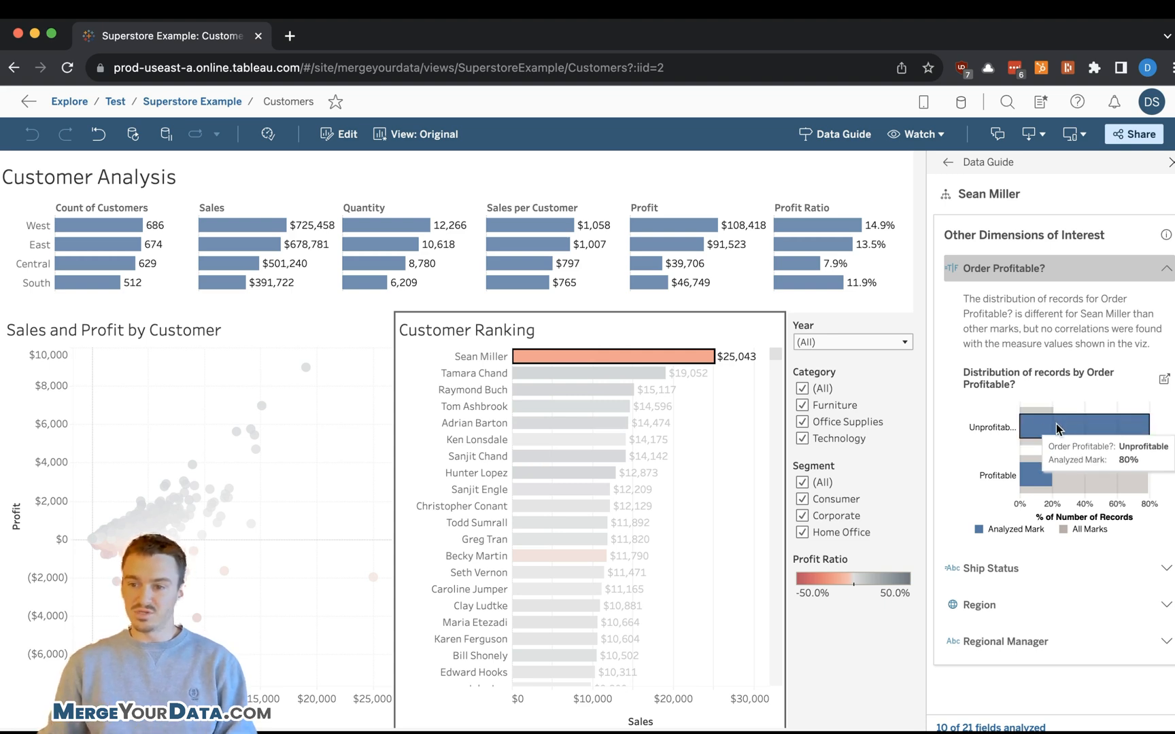
pyautogui.moveTo(1130, 434)
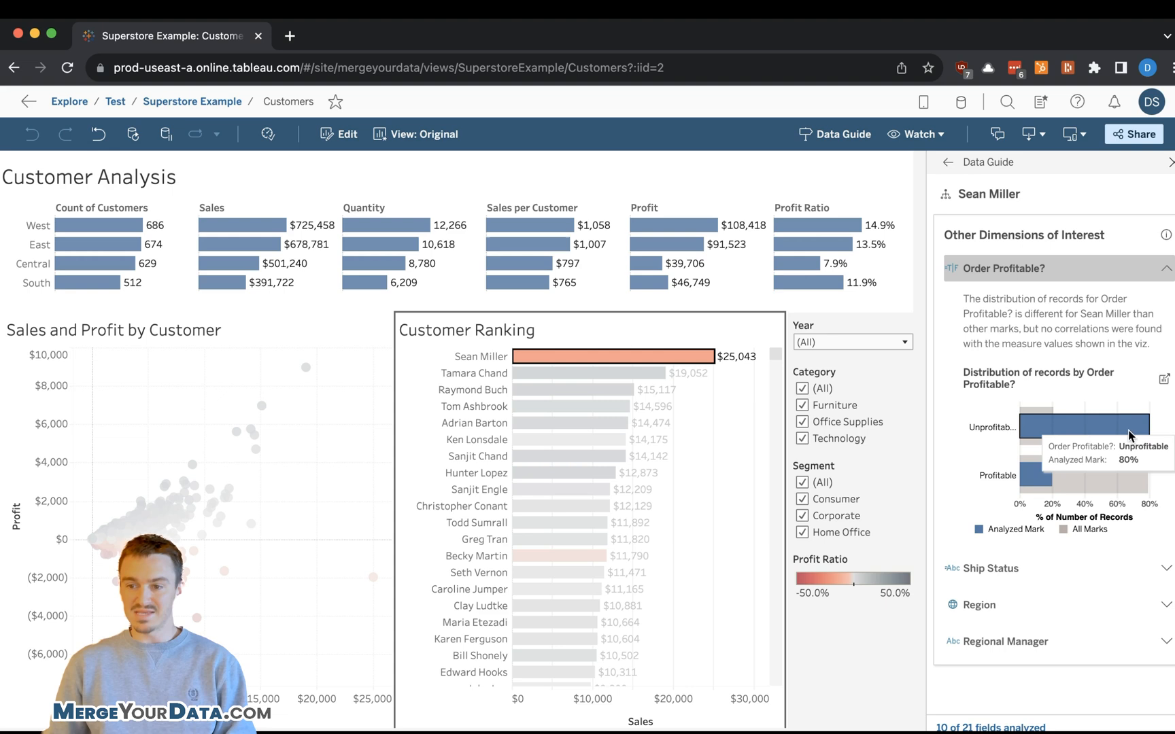
pyautogui.moveTo(1086, 429)
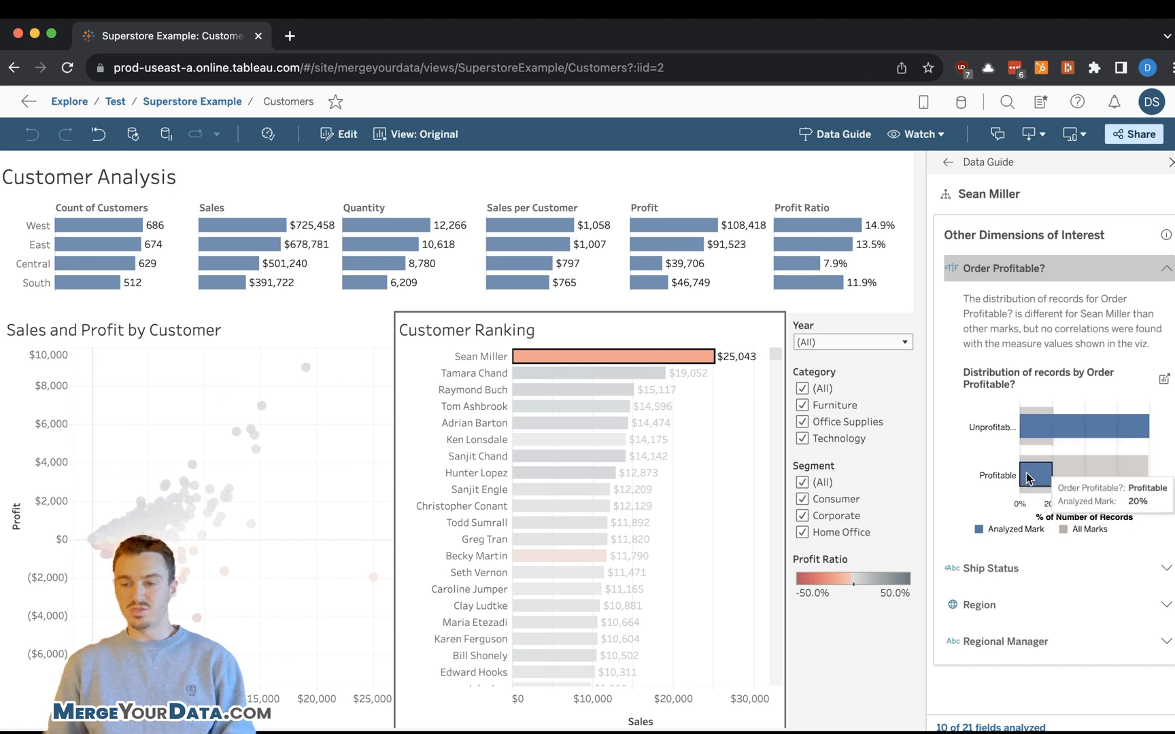
pyautogui.moveTo(479, 355)
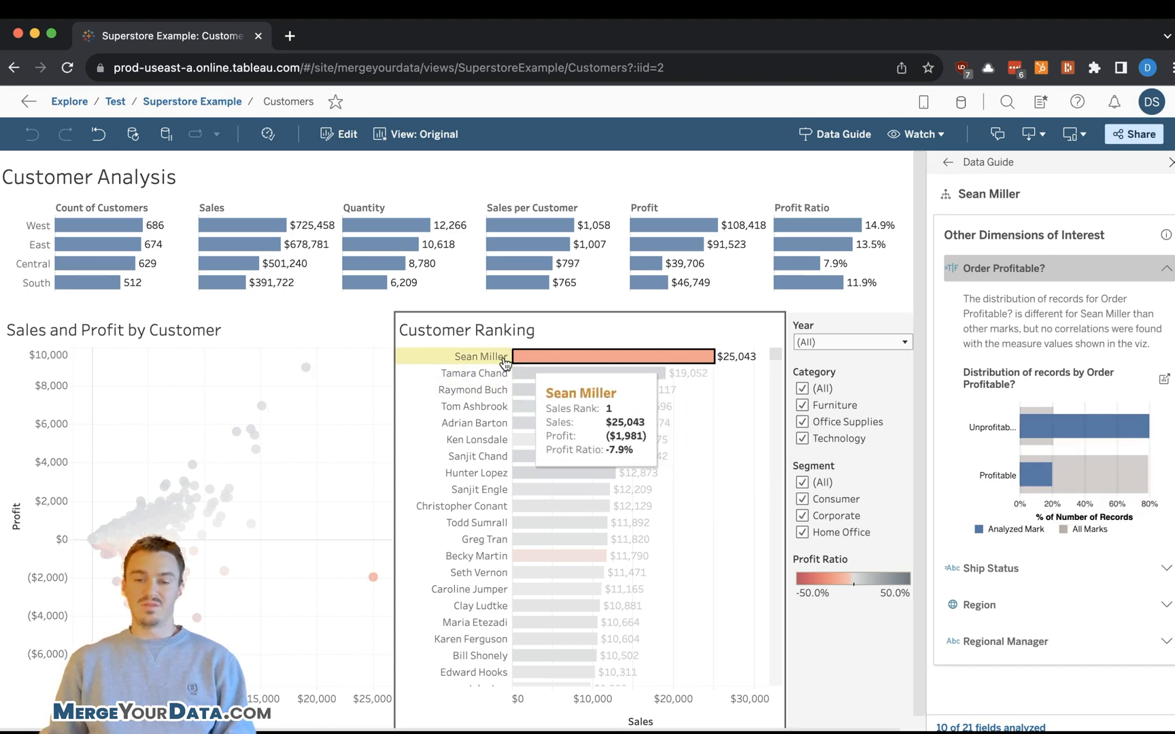
pyautogui.moveTo(466, 365)
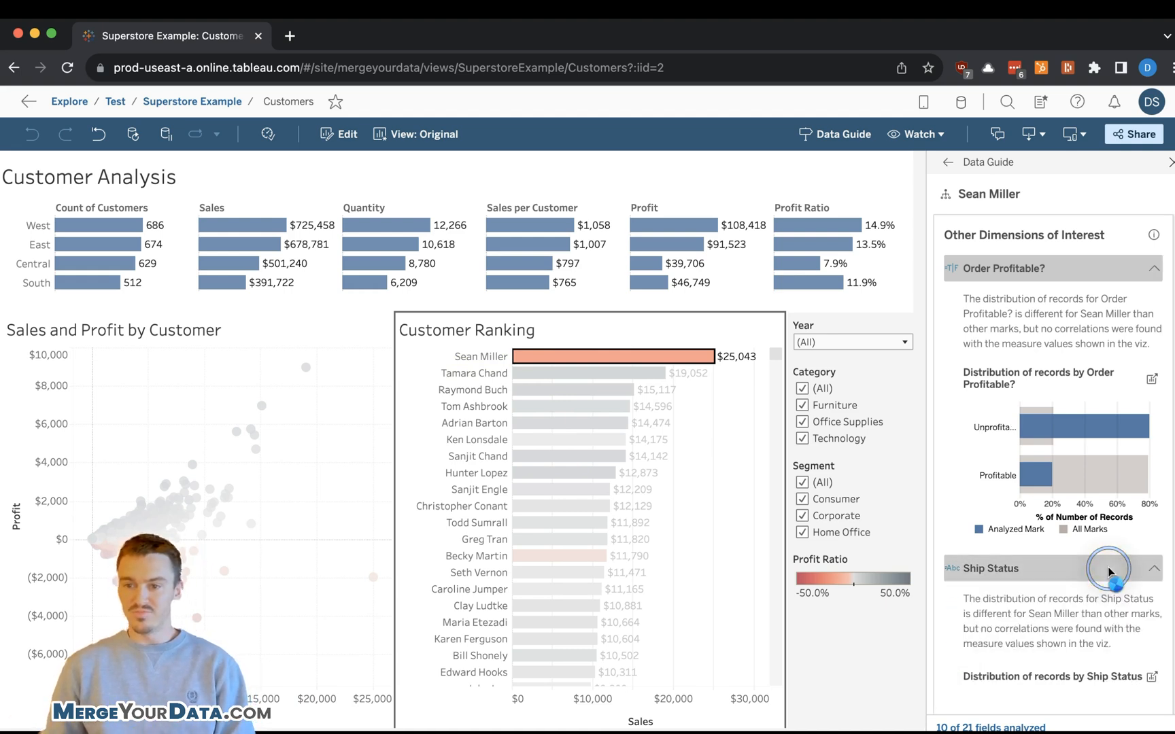
# Scroll to Sean Miller's Ship Status and Region charts, showing his records concentrated in the South.
pyautogui.scroll(-3)
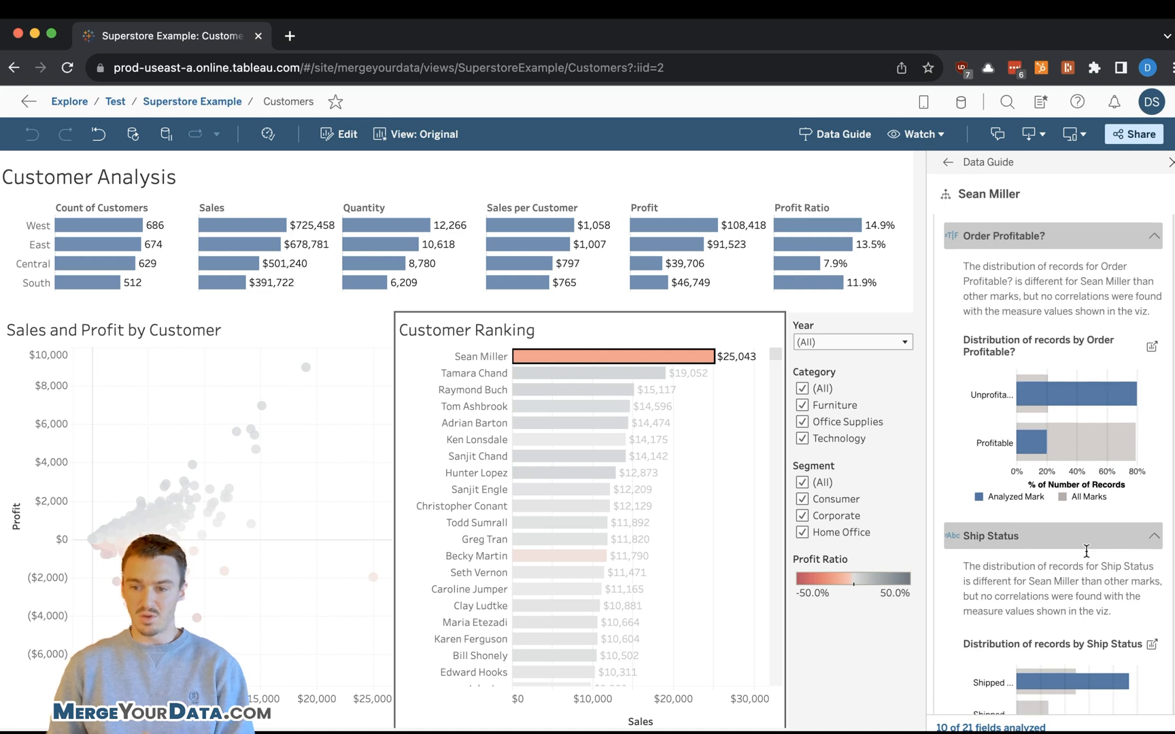
pyautogui.scroll(-3)
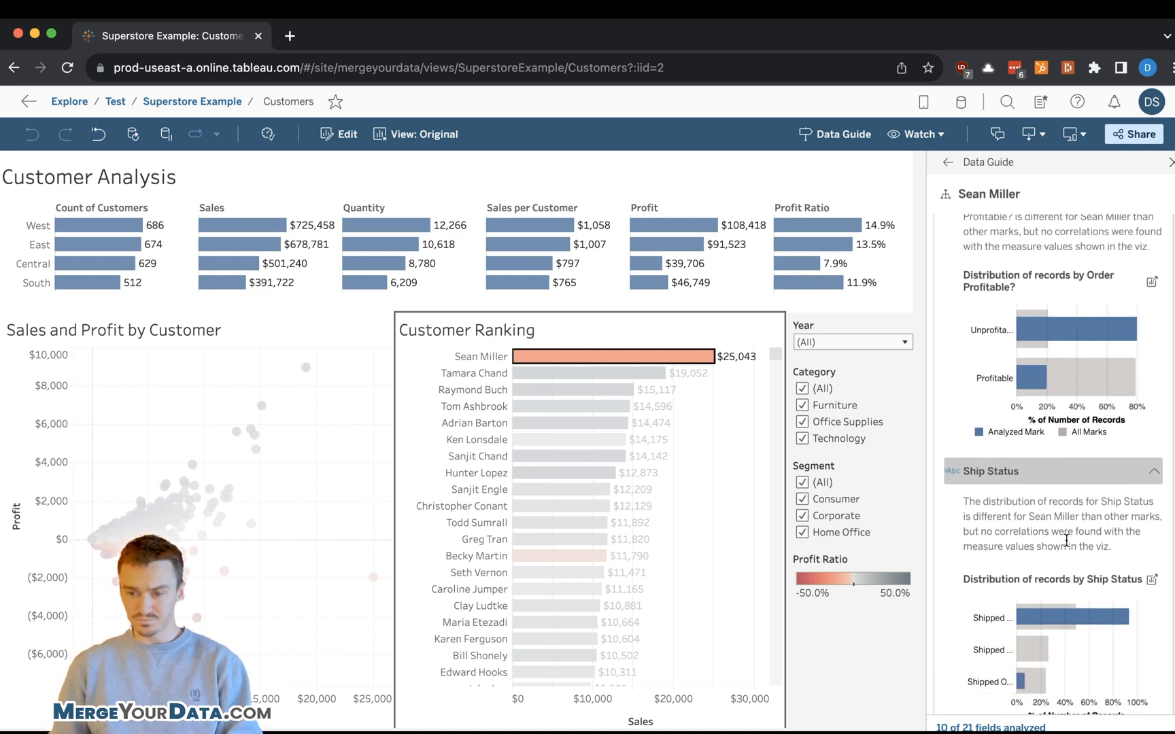
pyautogui.scroll(-3)
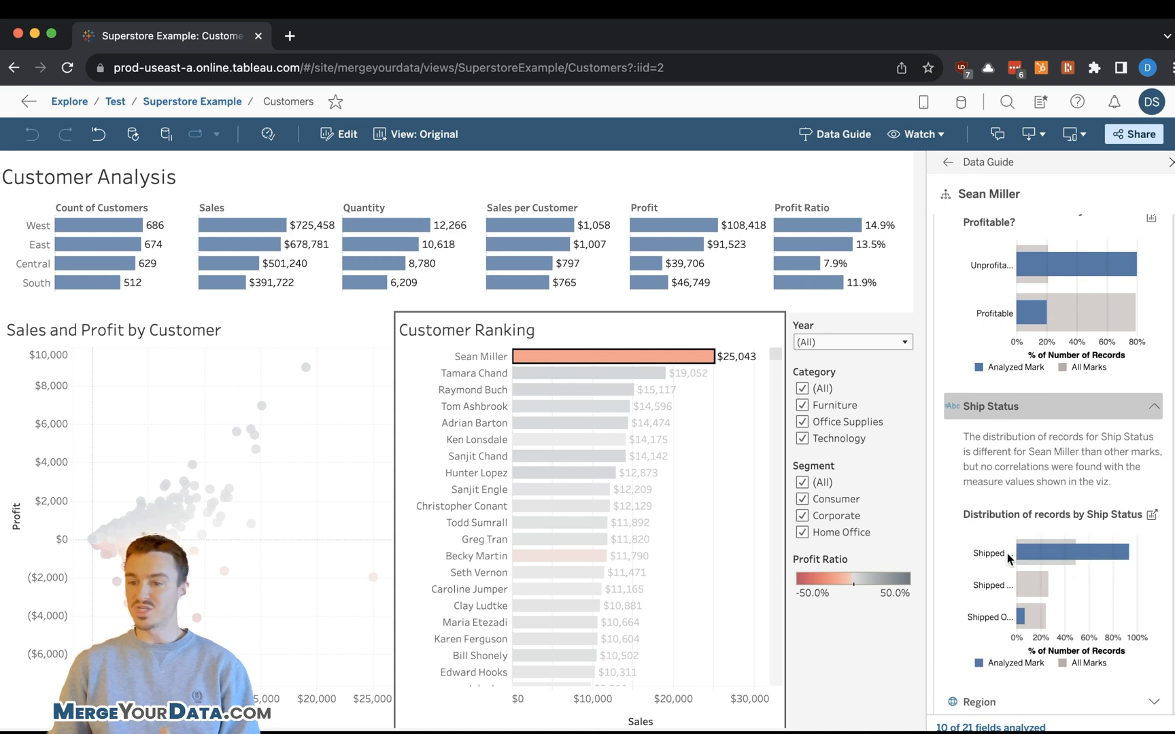
pyautogui.moveTo(1032, 618)
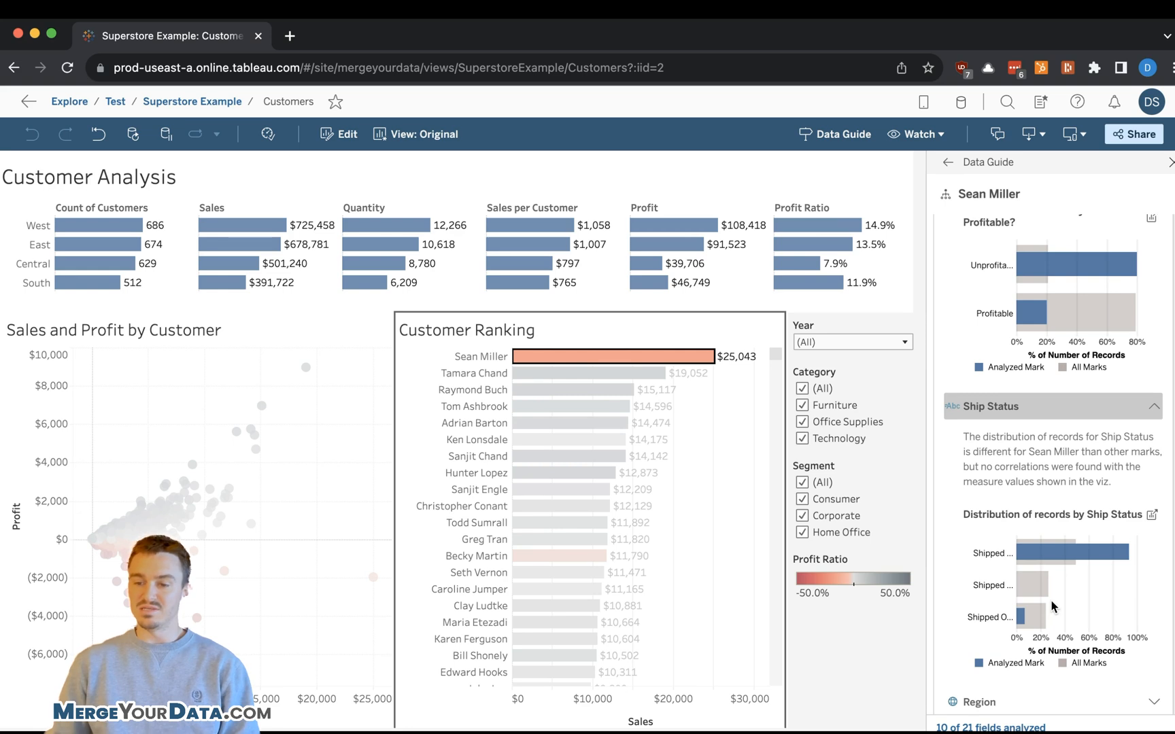
pyautogui.scroll(-3)
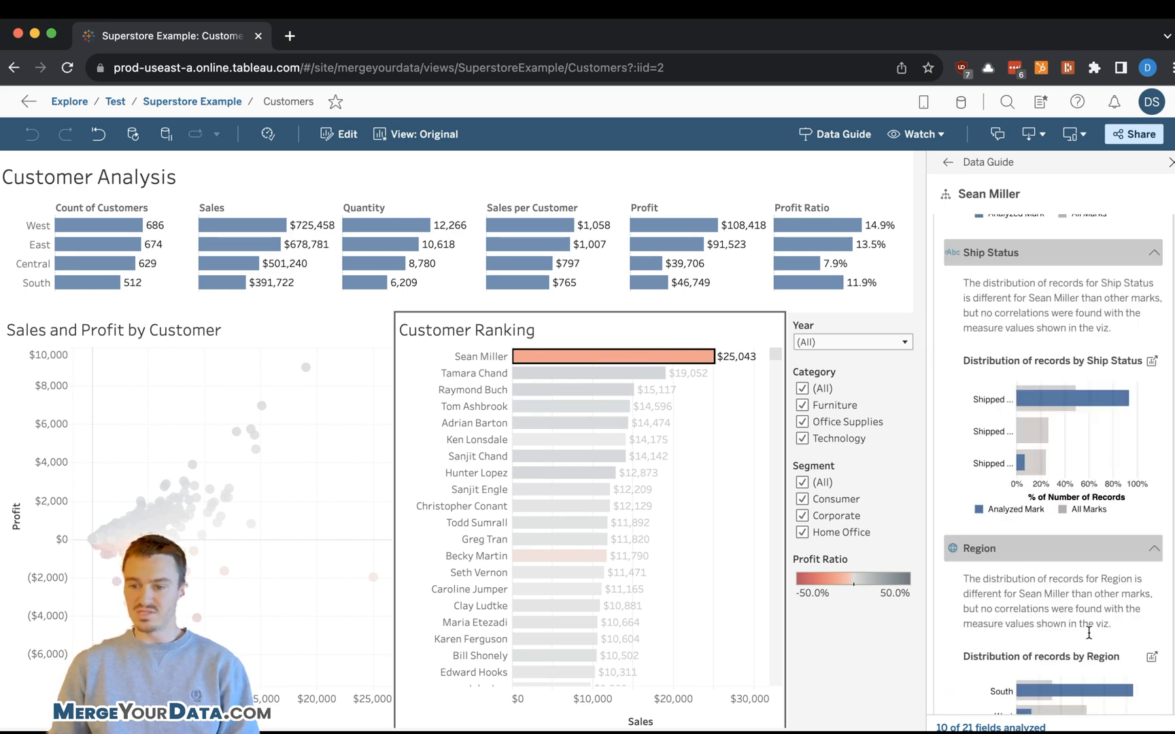
pyautogui.scroll(-3)
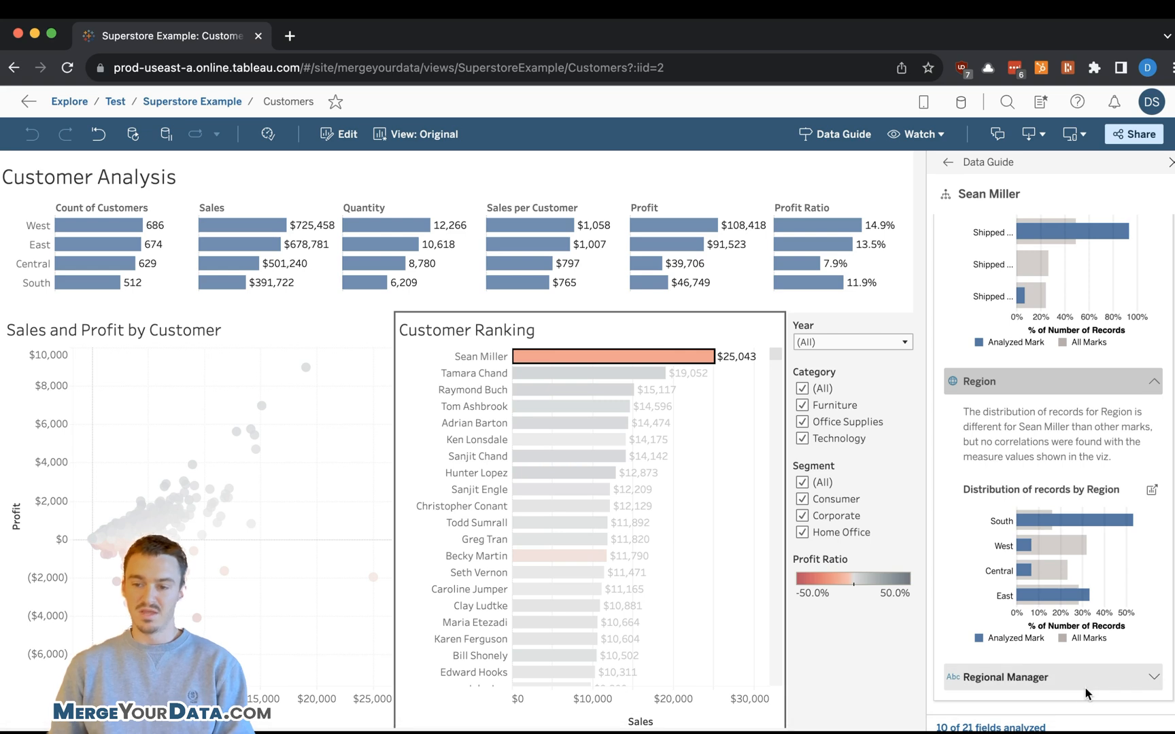
pyautogui.scroll(-3)
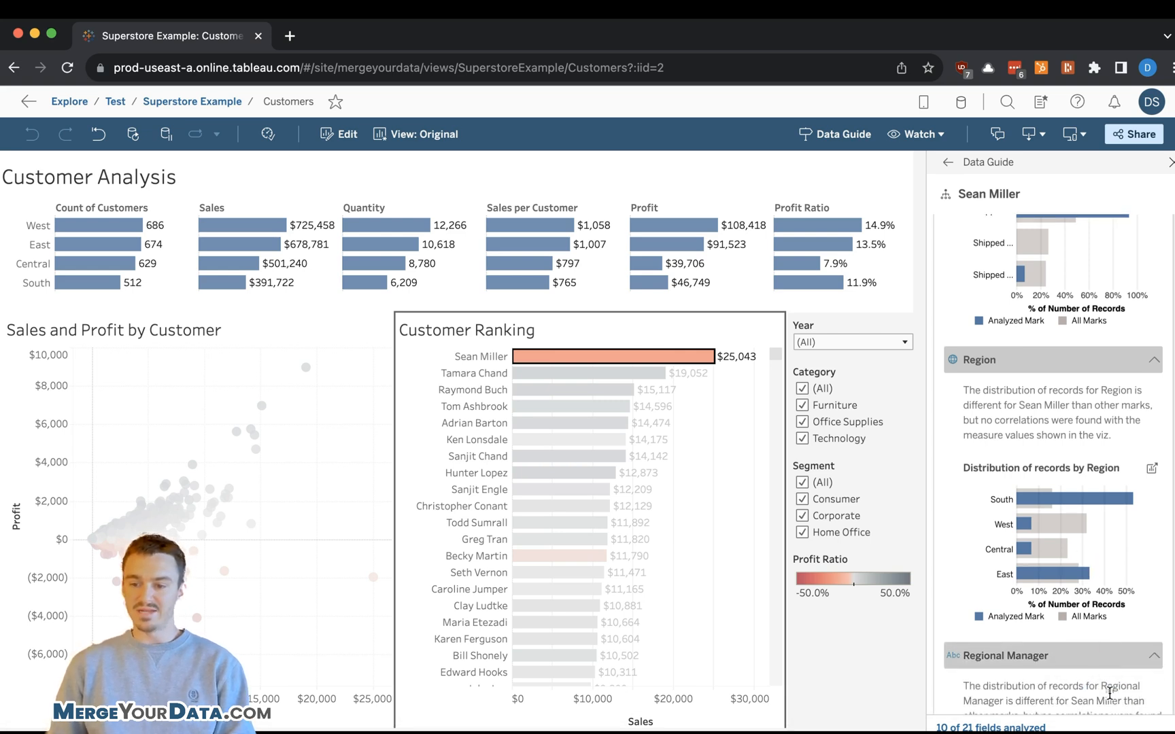
pyautogui.scroll(-3)
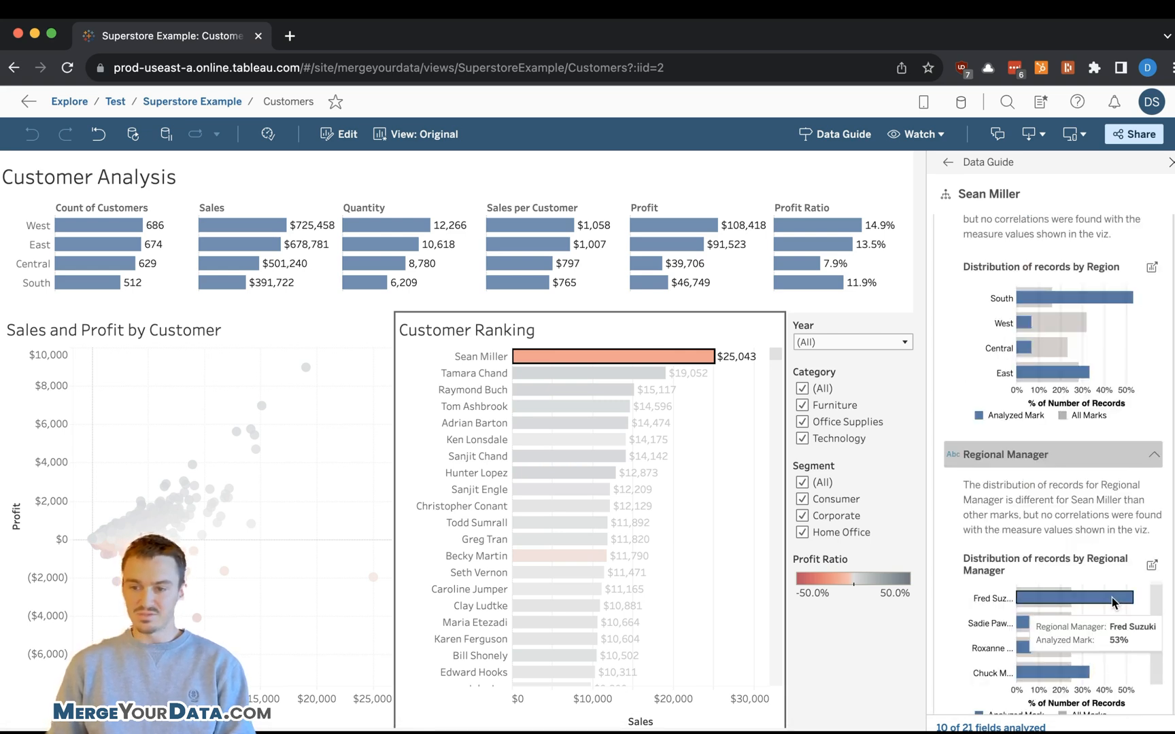
pyautogui.moveTo(1083, 684)
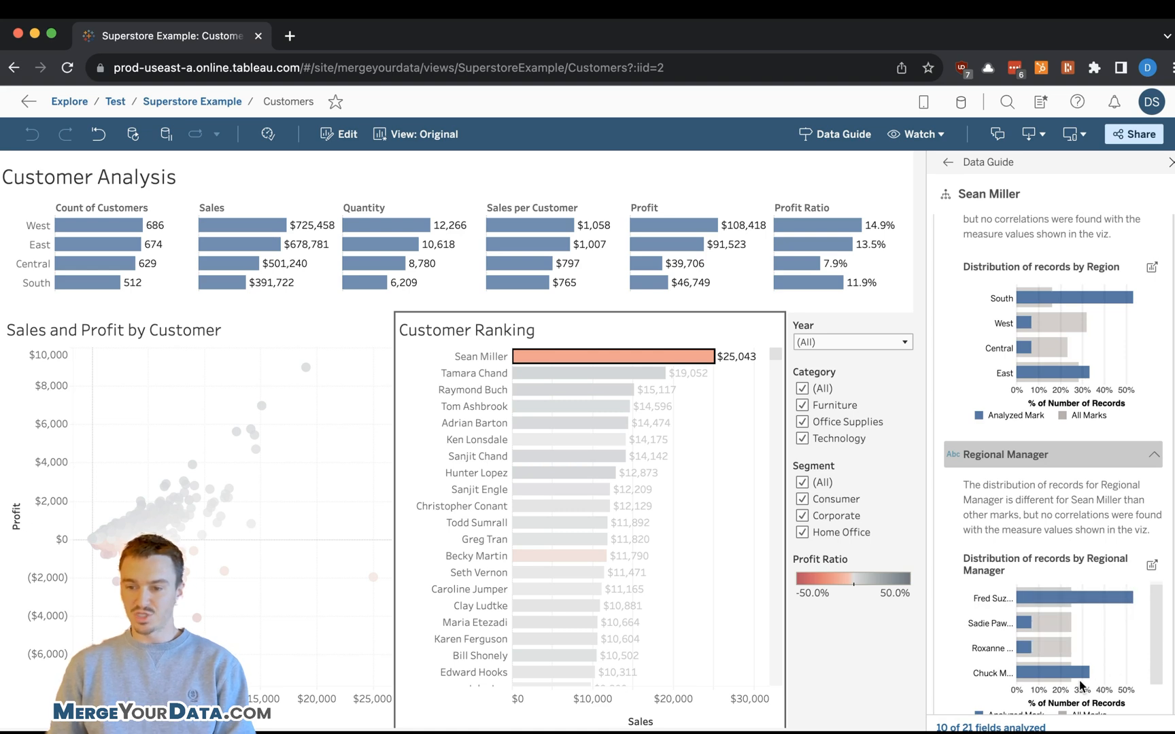
pyautogui.moveTo(1064, 673)
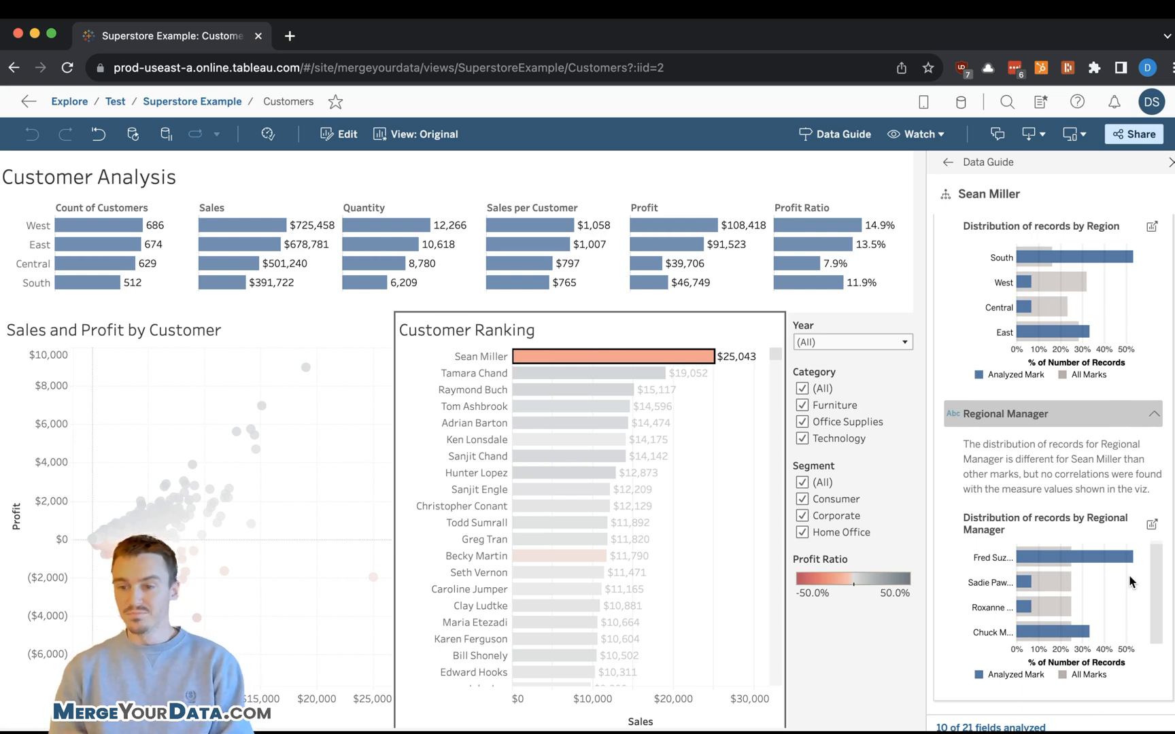
pyautogui.moveTo(1093, 558)
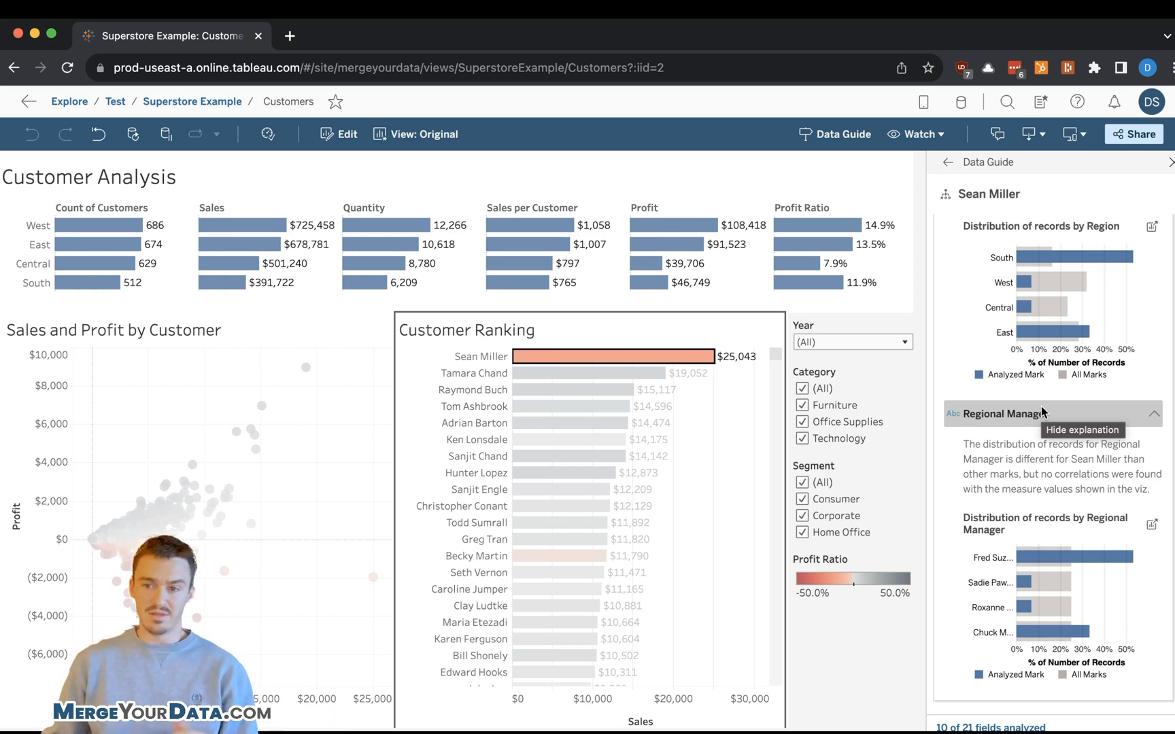
pyautogui.scroll(-3)
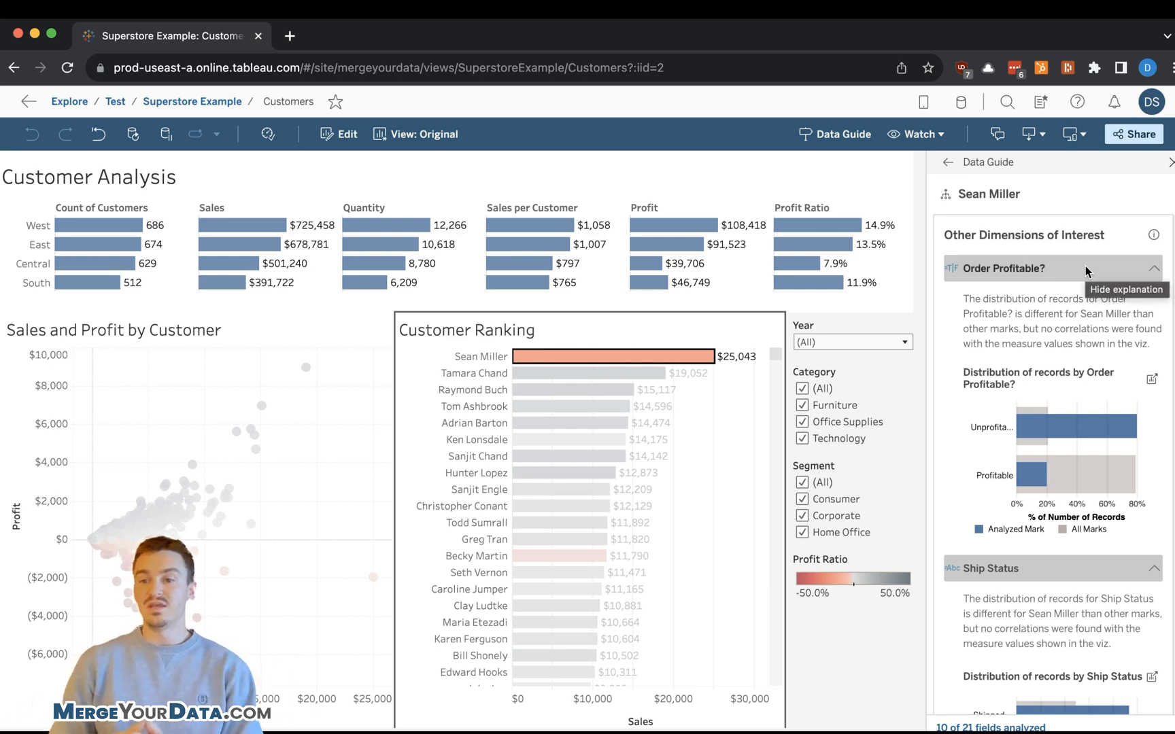
pyautogui.moveTo(1074, 405)
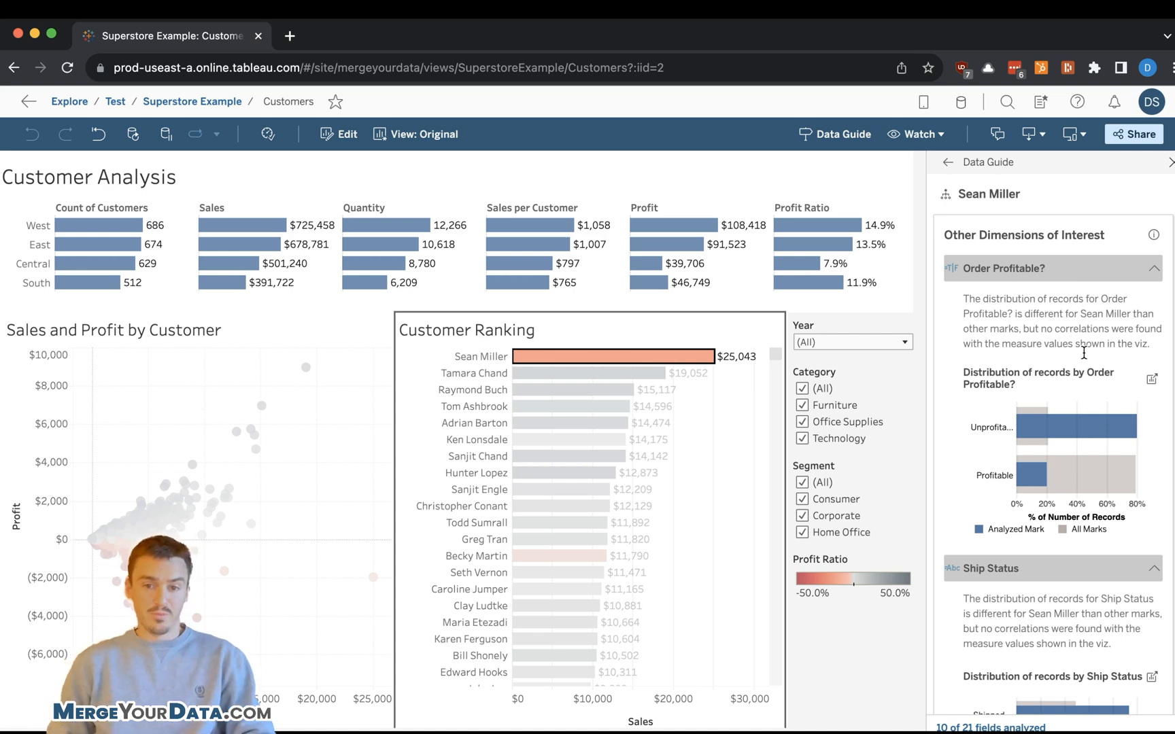
pyautogui.moveTo(749, 461)
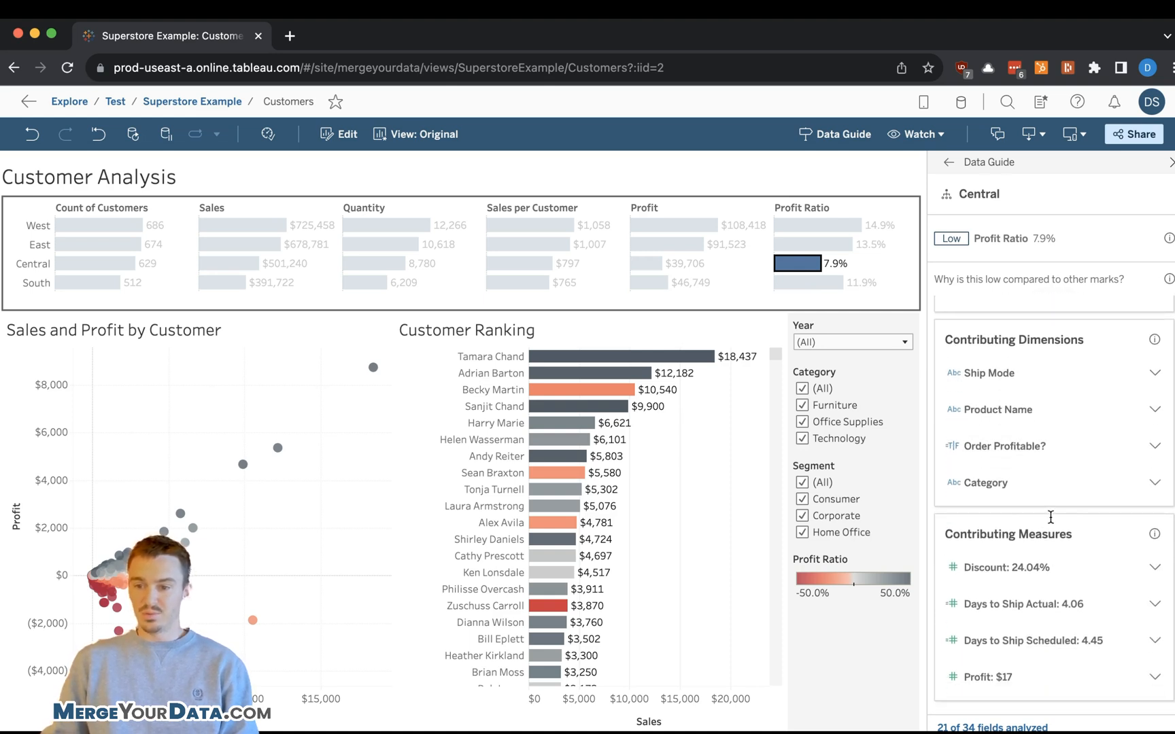
# Expand Discount: 24.04% and select Central's point in the discount-versus-profit-ratio scatter plot.
pyautogui.click(1019, 567)
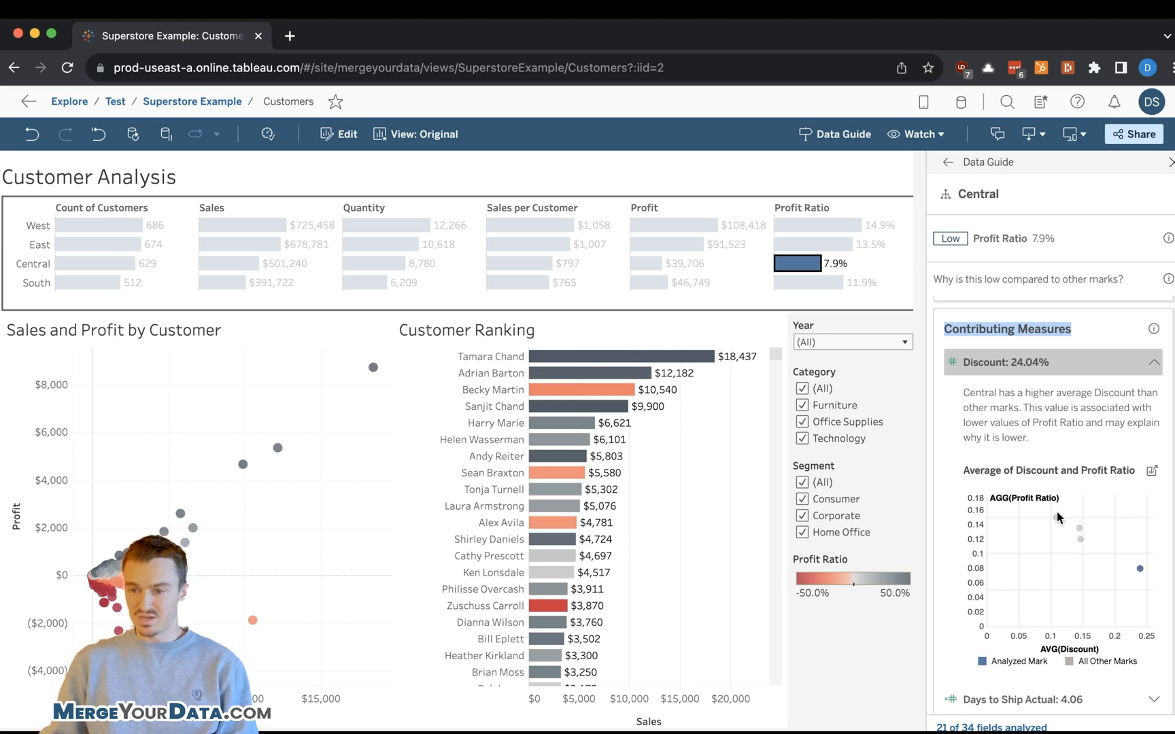
pyautogui.moveTo(1056, 517)
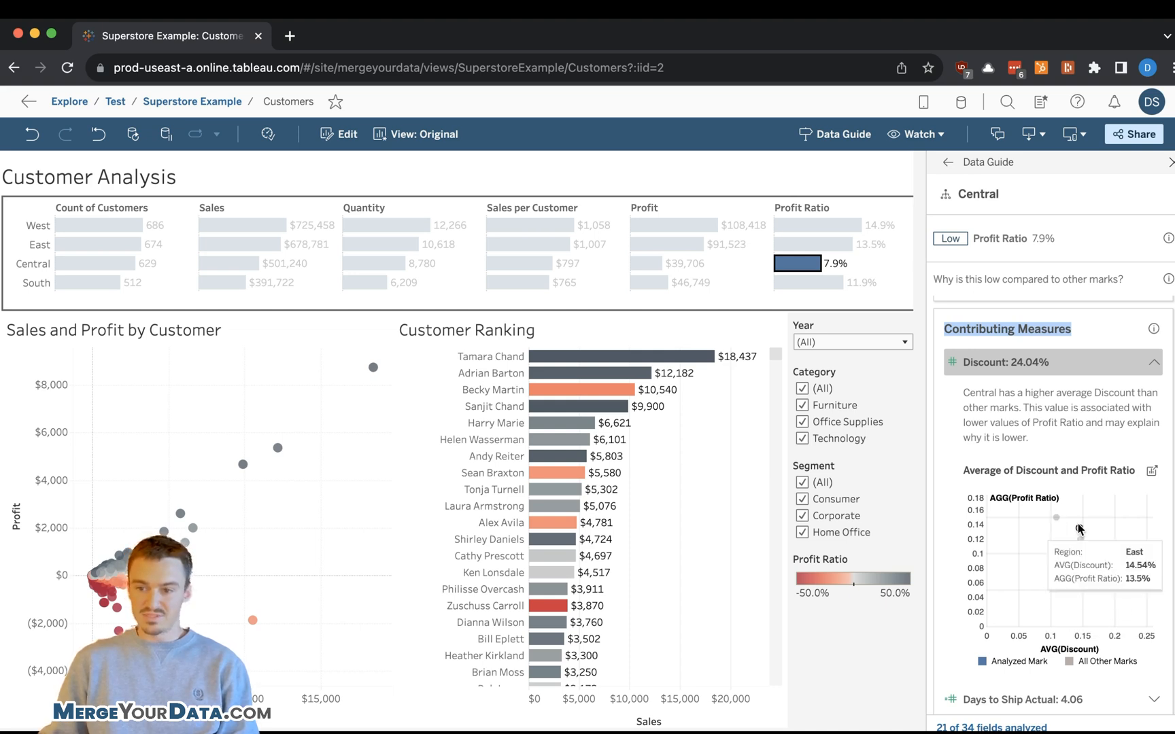
pyautogui.moveTo(1163, 512)
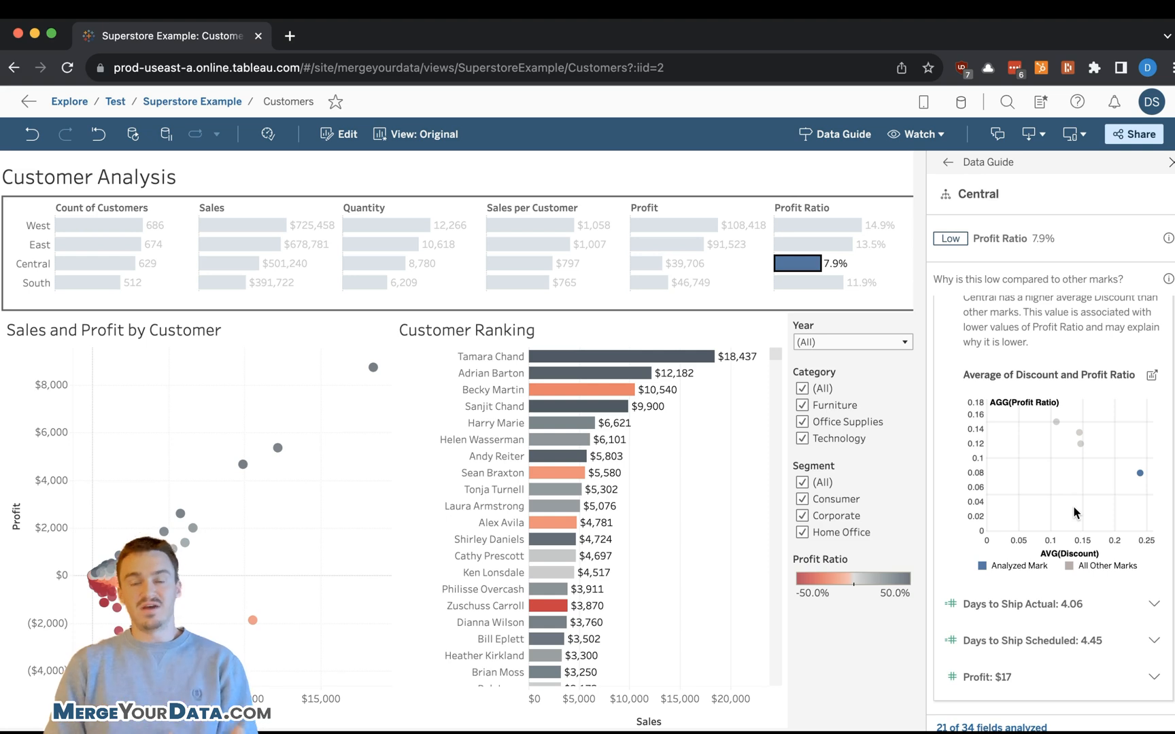
pyautogui.moveTo(1079, 421)
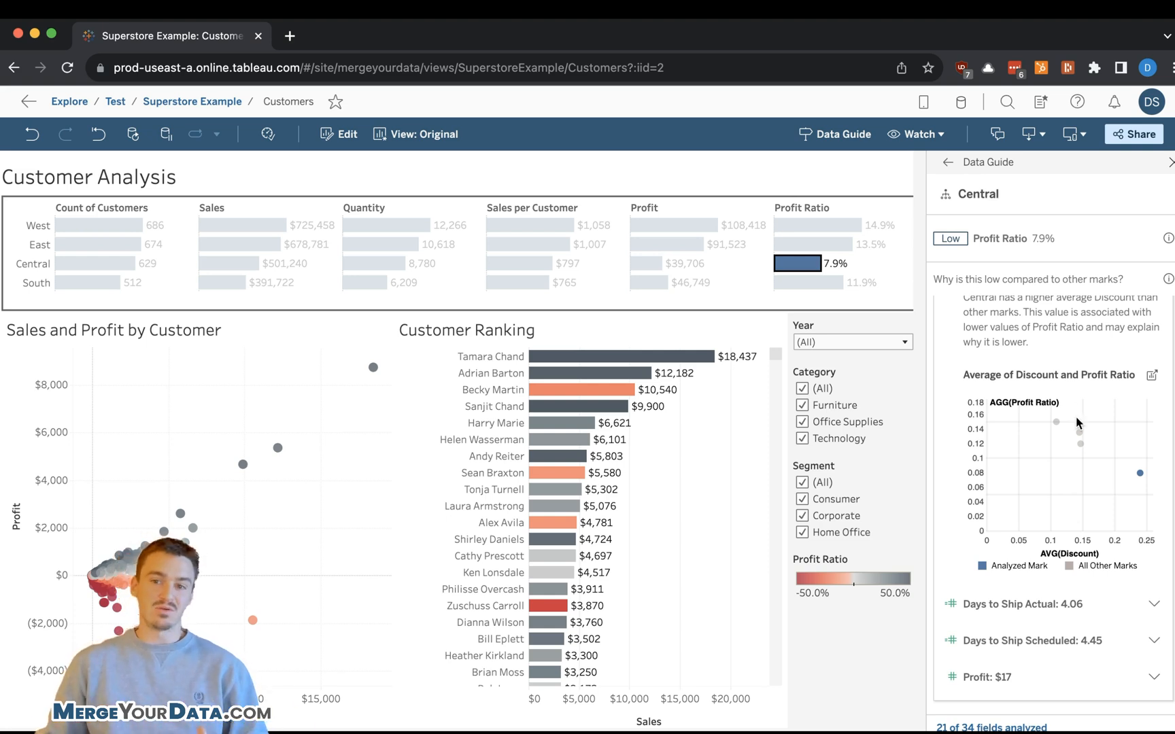
pyautogui.click(795, 264)
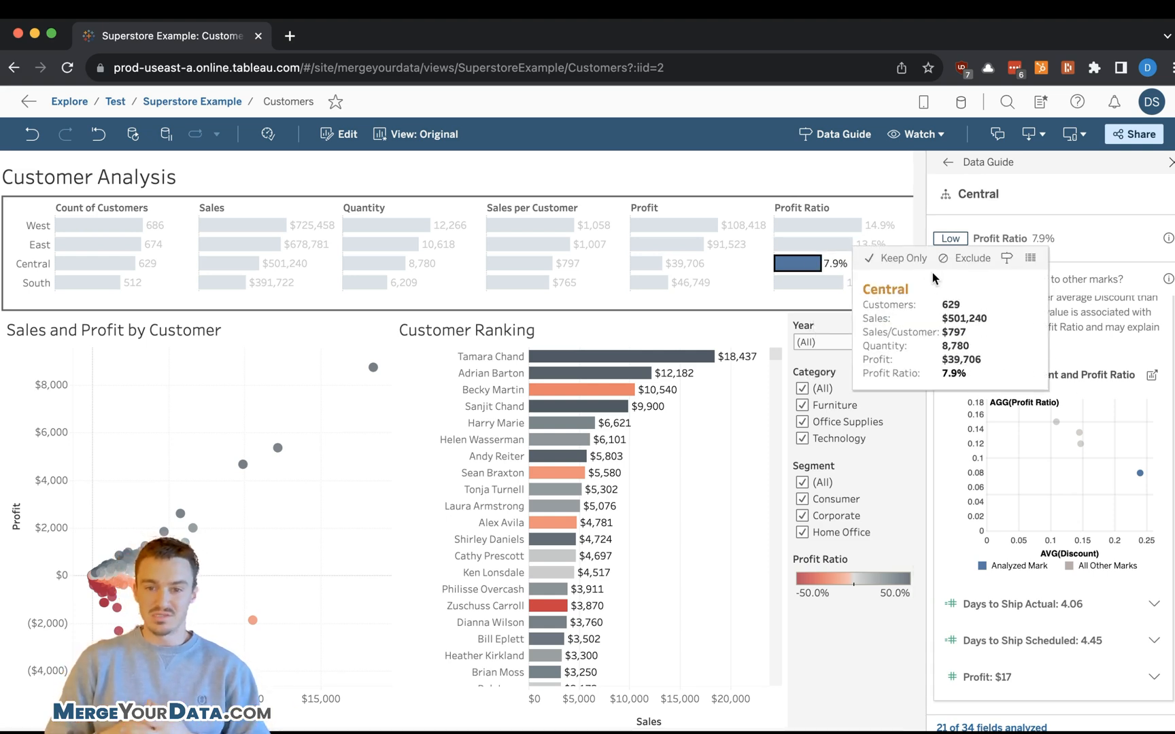